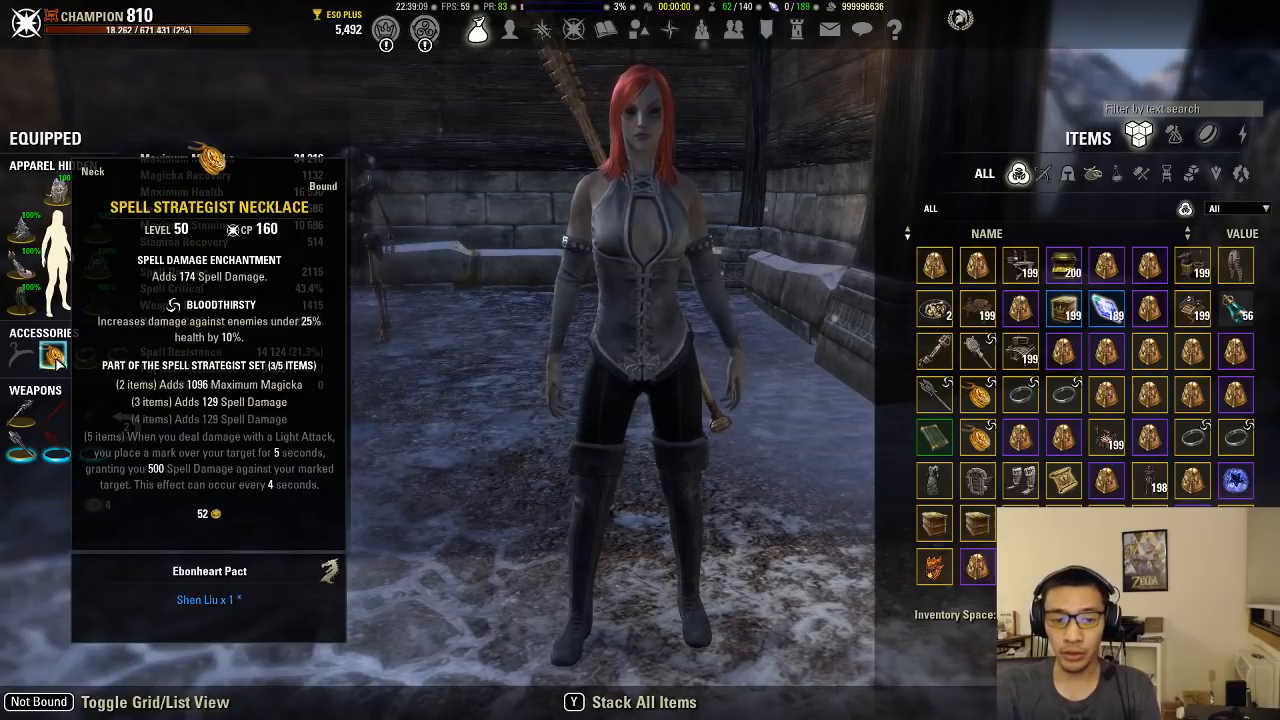
mouse_move(113, 355)
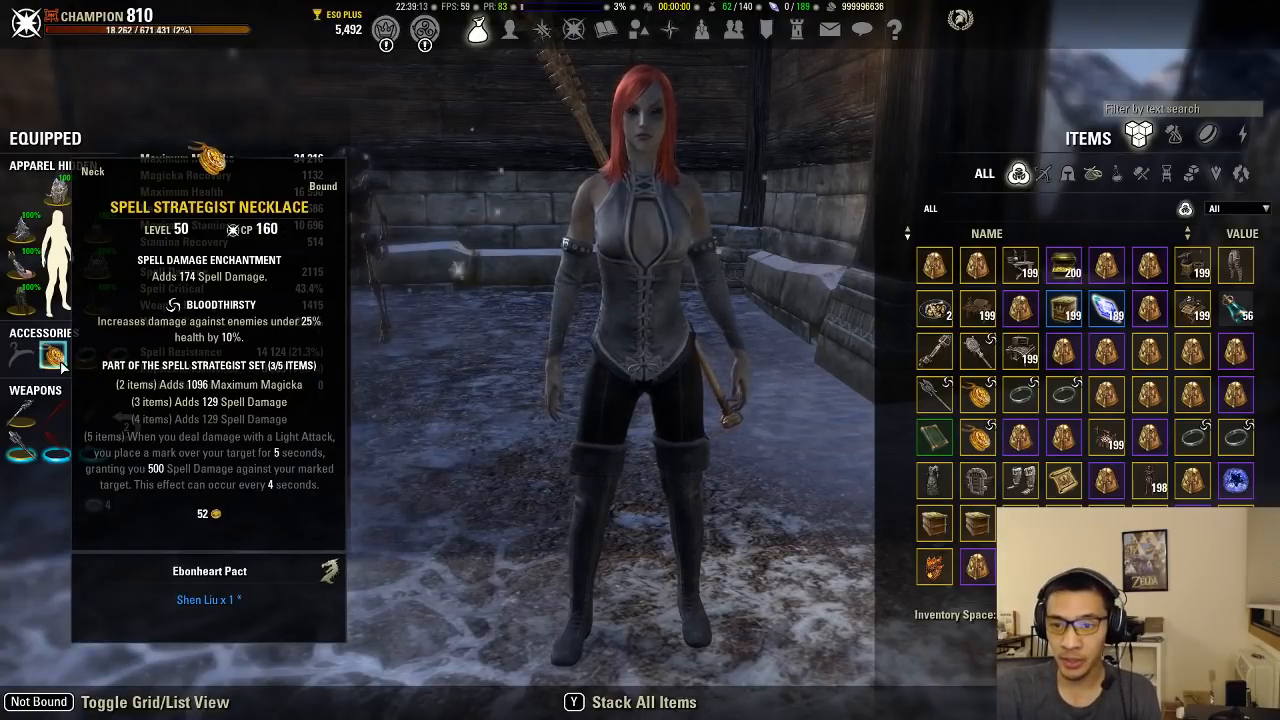
- Switch from the inventory to the Skills window on the Aedric Spear line
left_click(542, 29)
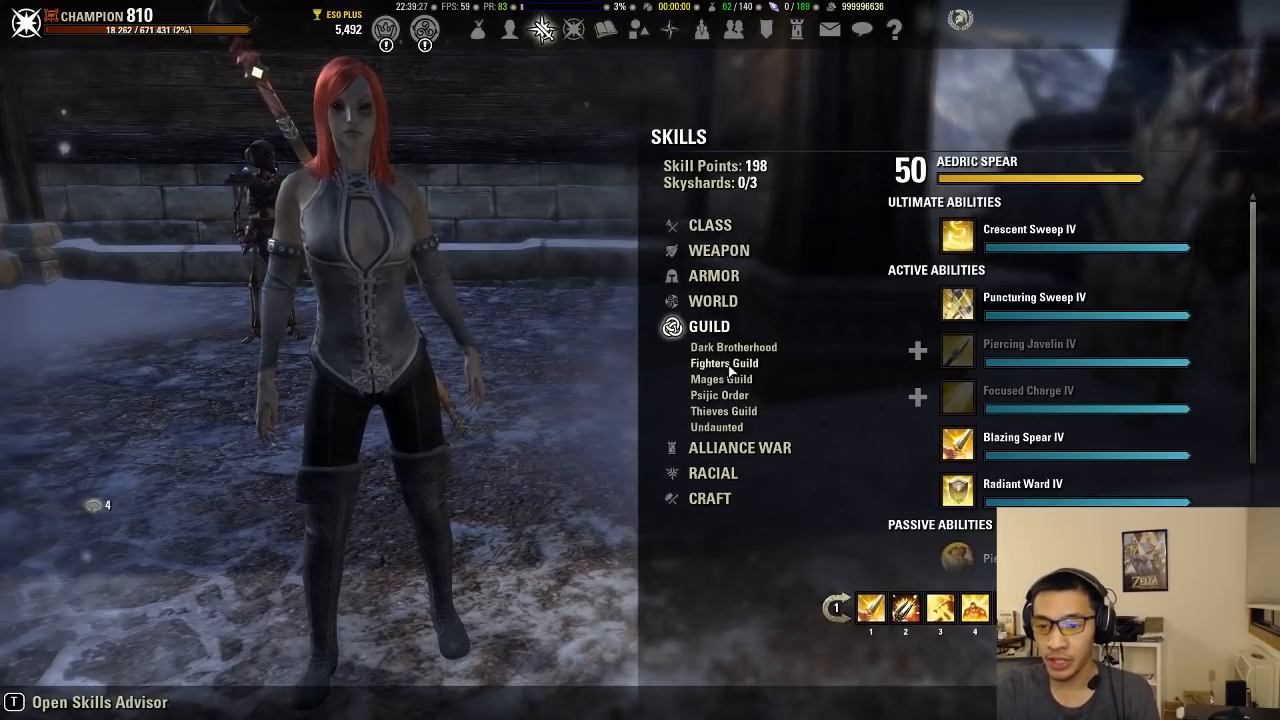
- Look over the Mages Guild skill line, then return to the inventory
left_click(721, 379)
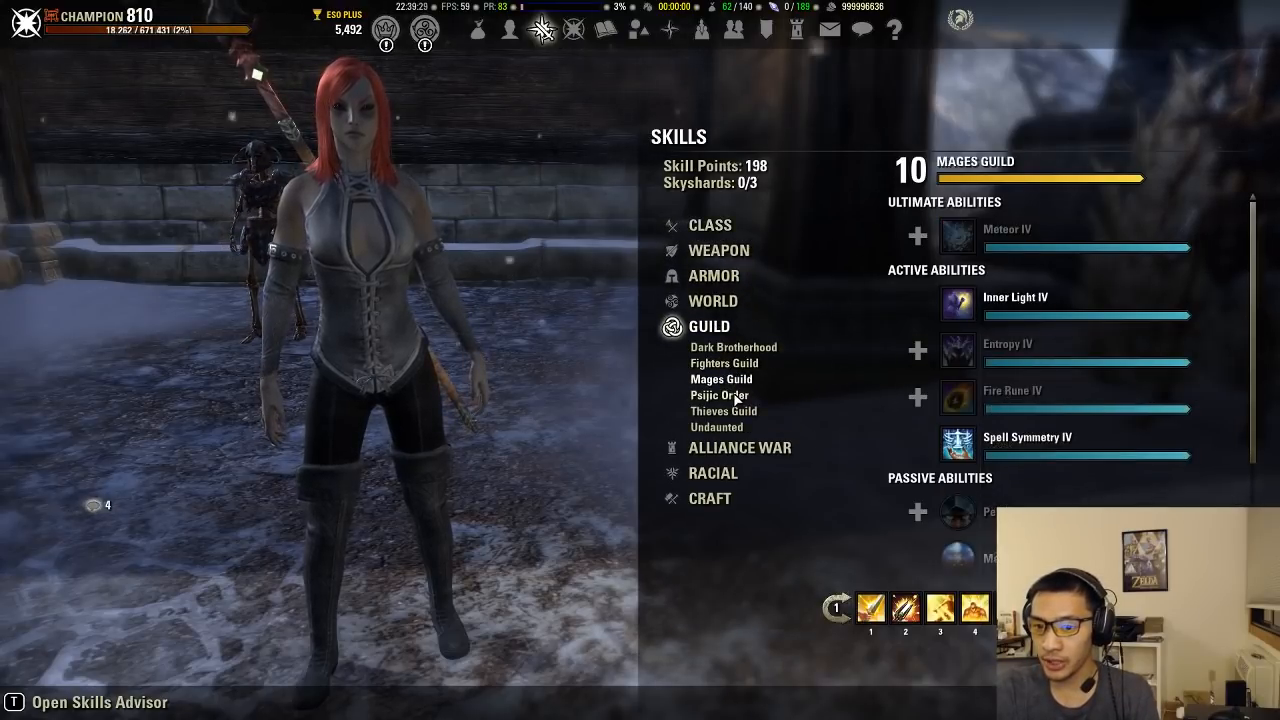
left_click(718, 394)
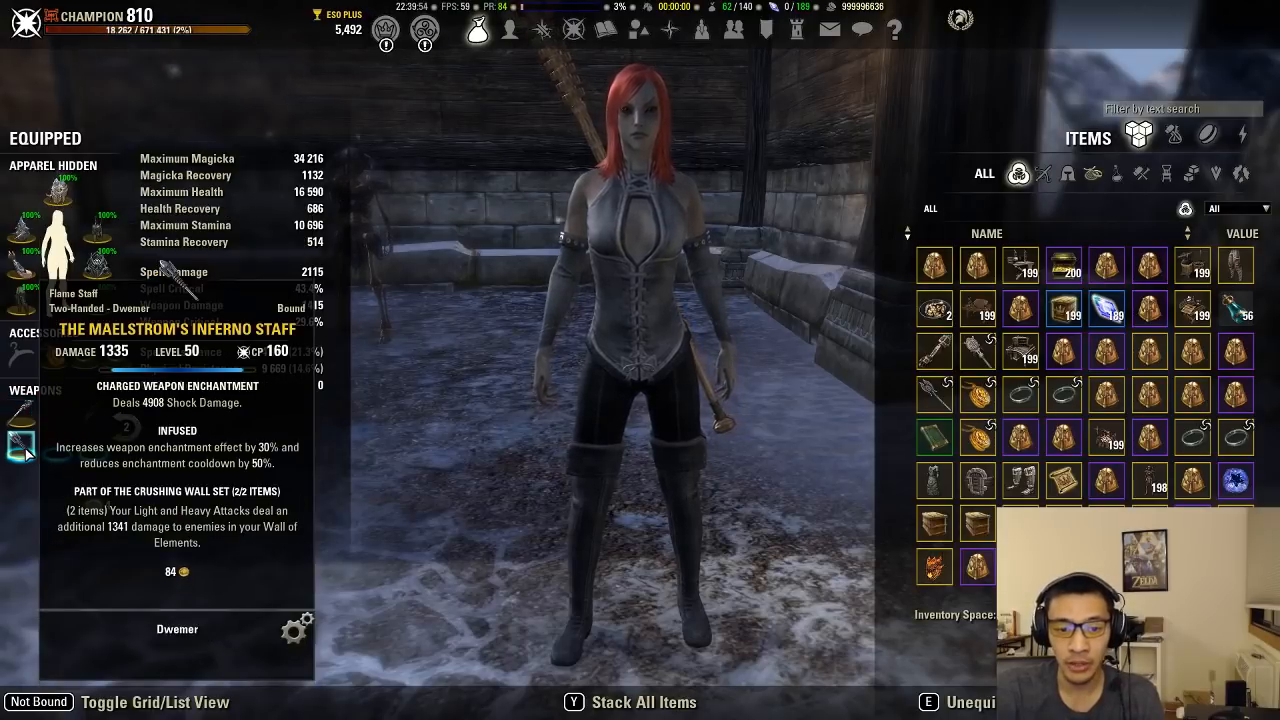
mouse_move(110, 352)
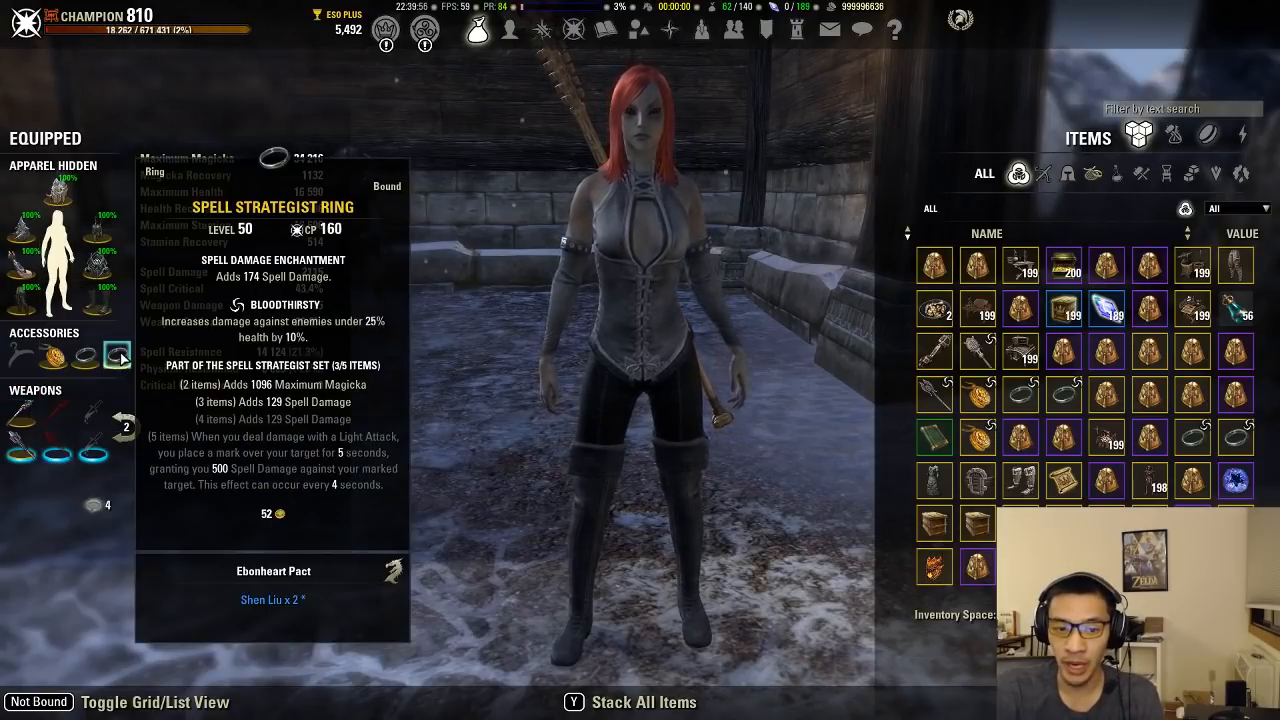
mouse_move(97, 222)
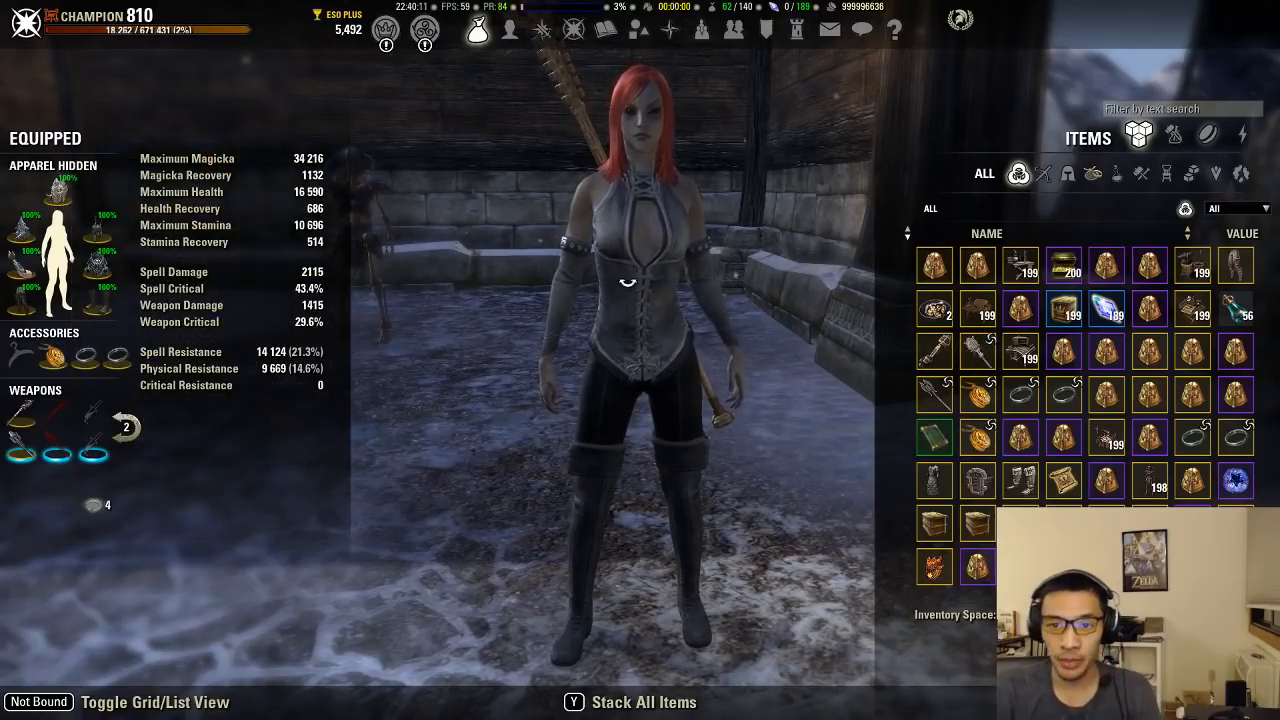
key("Escape")
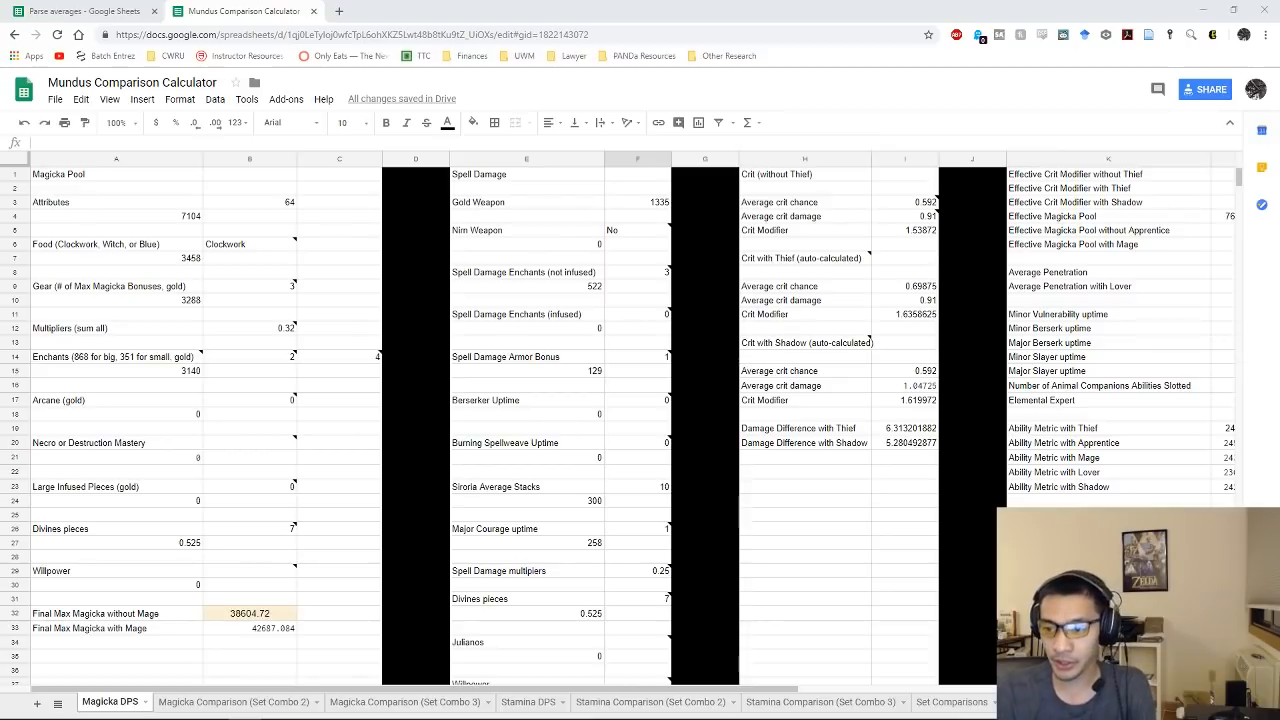
mouse_move(368, 485)
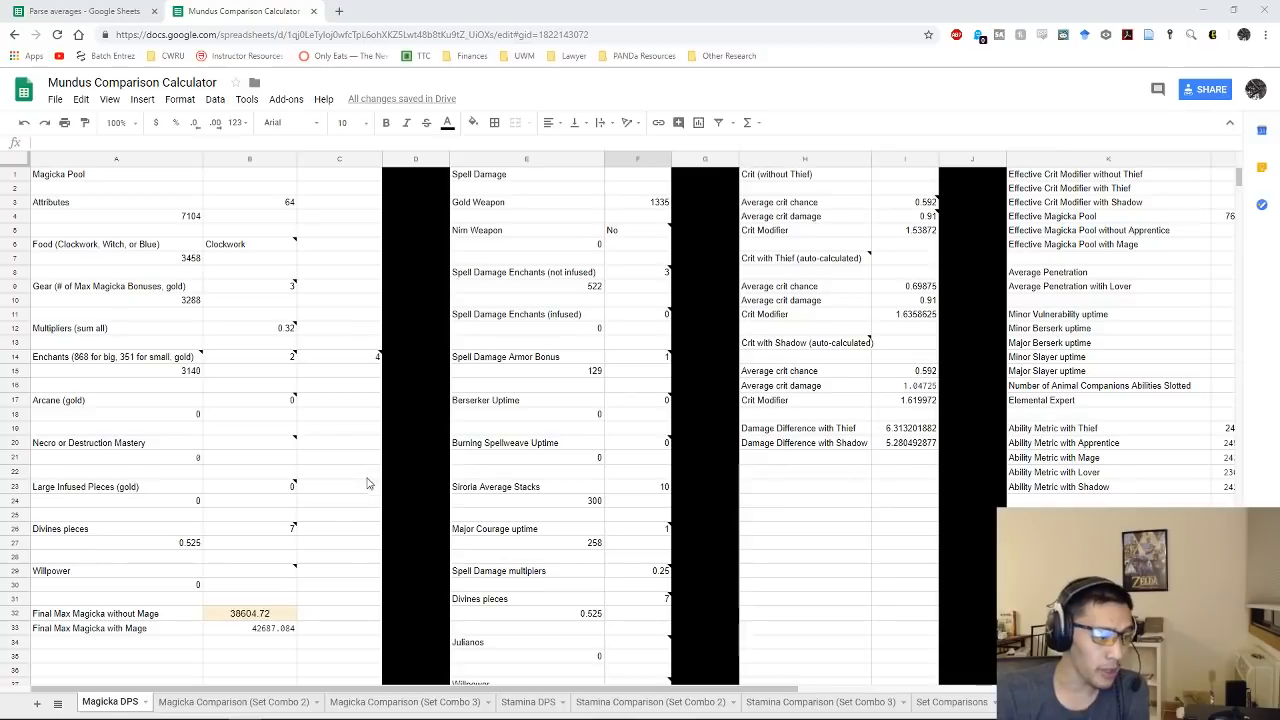
mouse_move(352, 528)
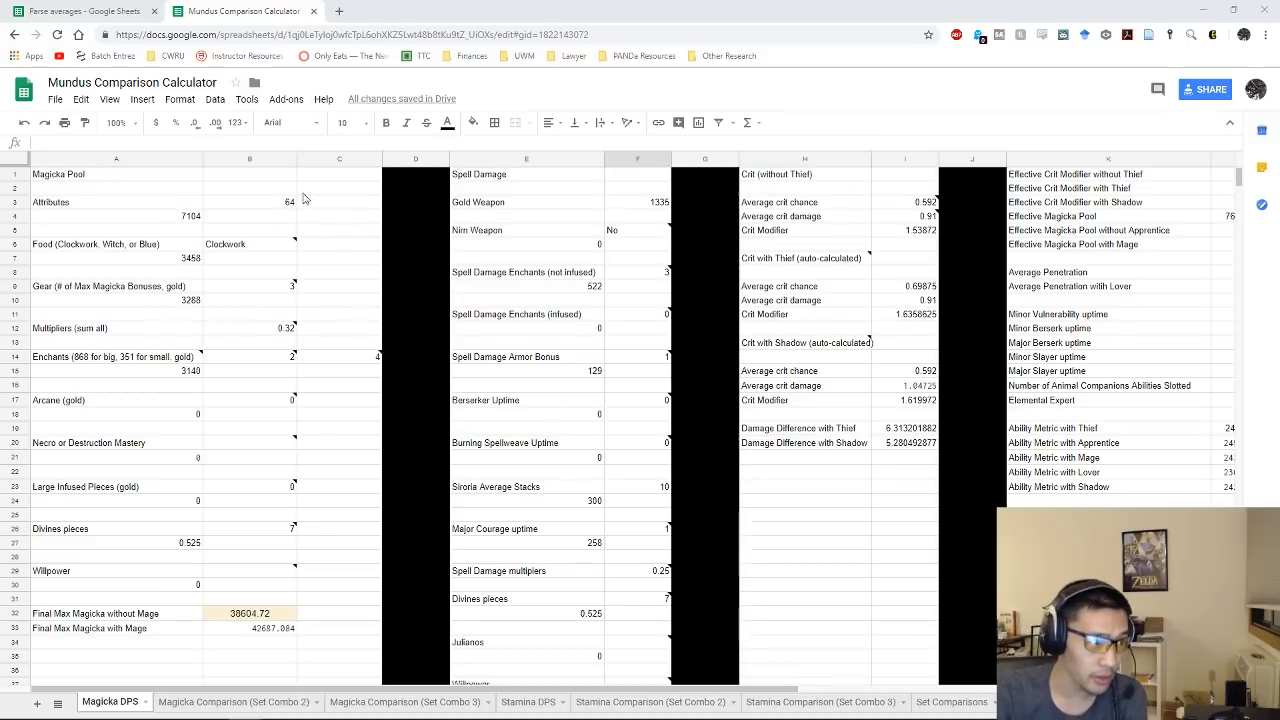
mouse_move(240, 393)
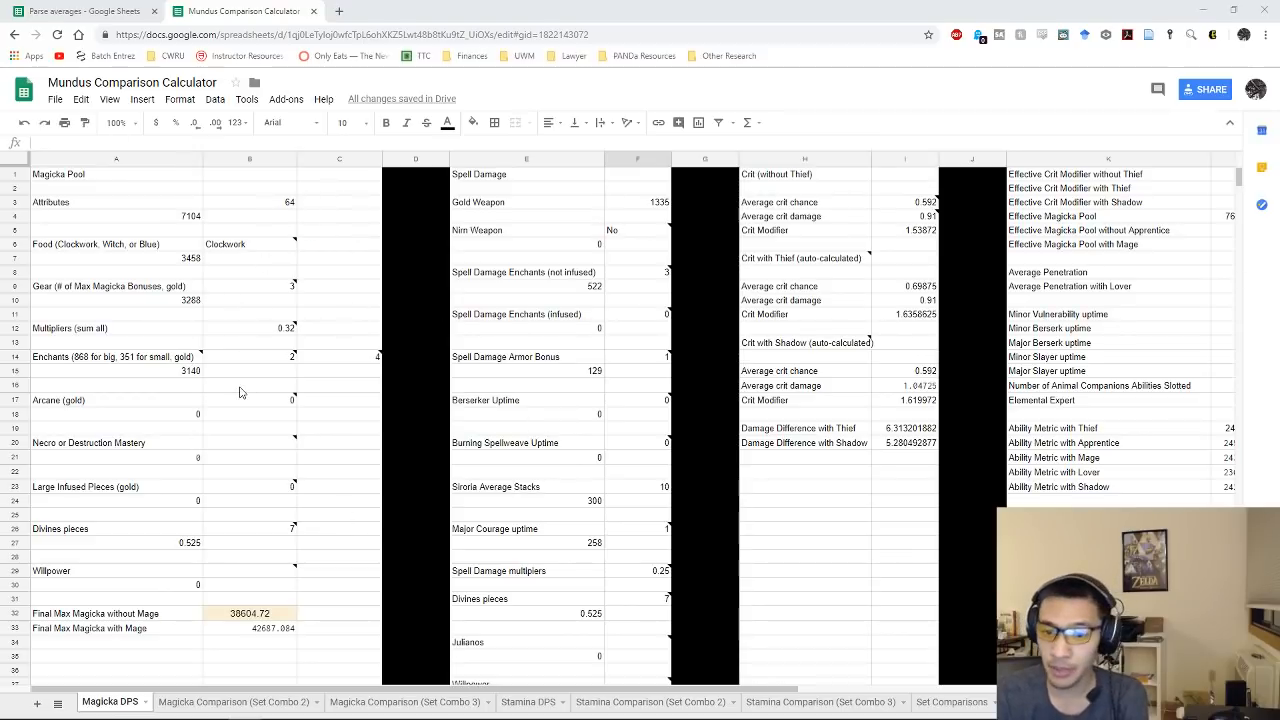
- Read the note on the 0.32 Multipliers entry listing max magicka sources
left_click(250, 328)
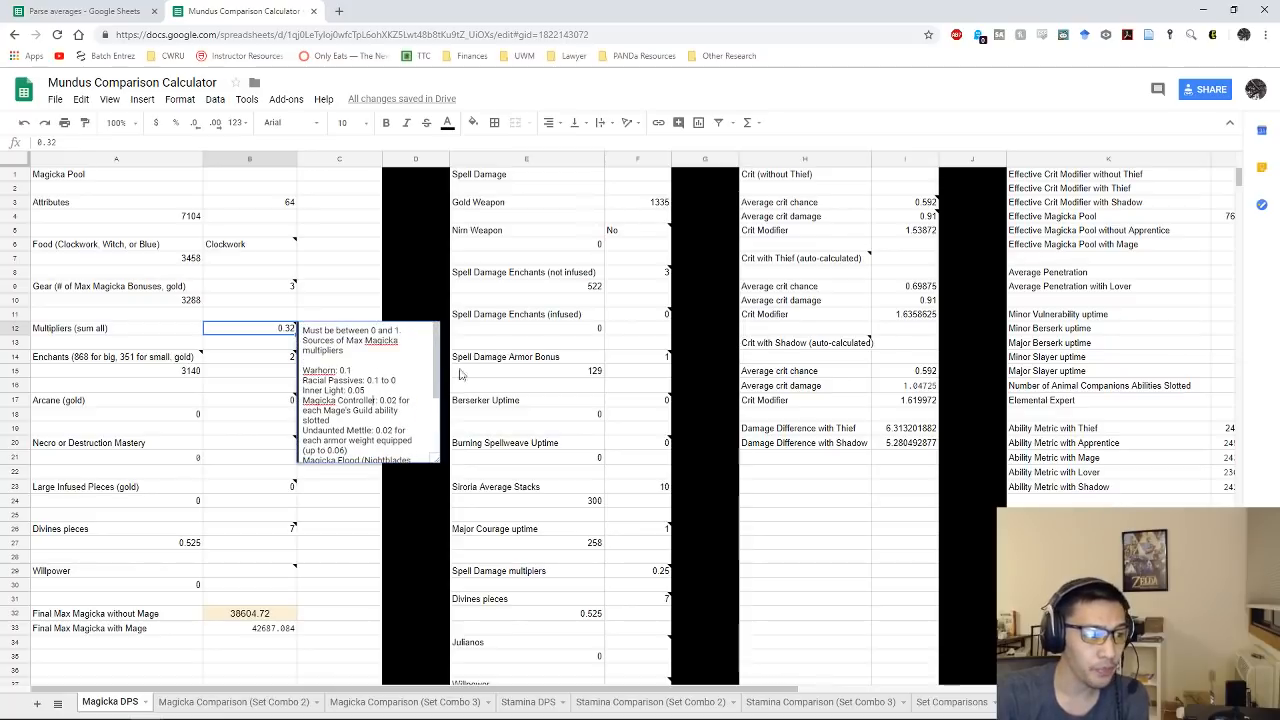
scroll("down", 3)
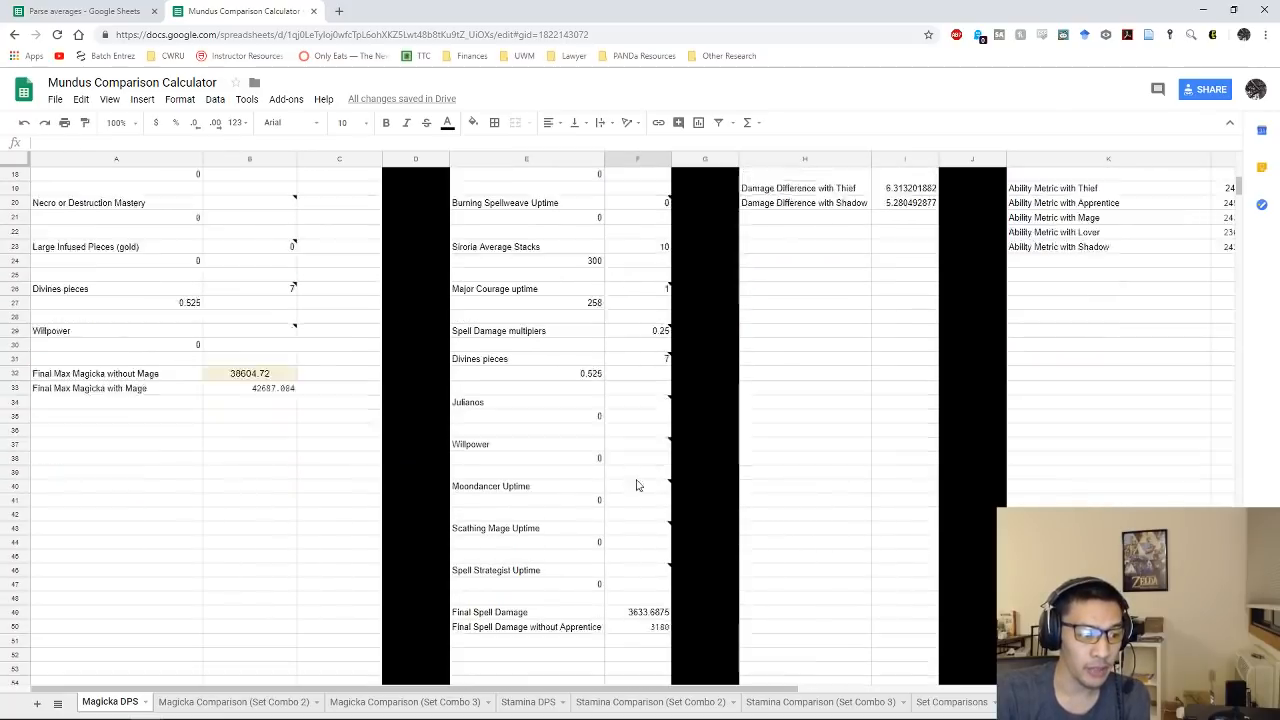
left_click(637, 570)
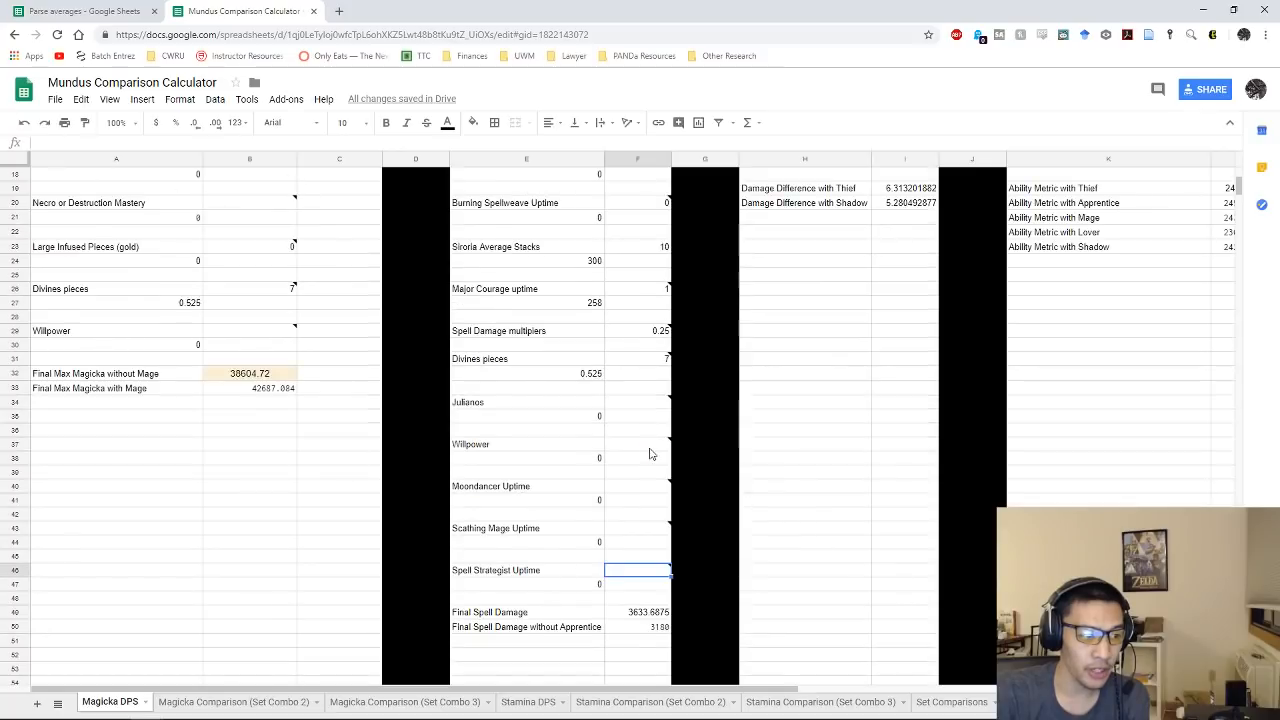
scroll("down", 3)
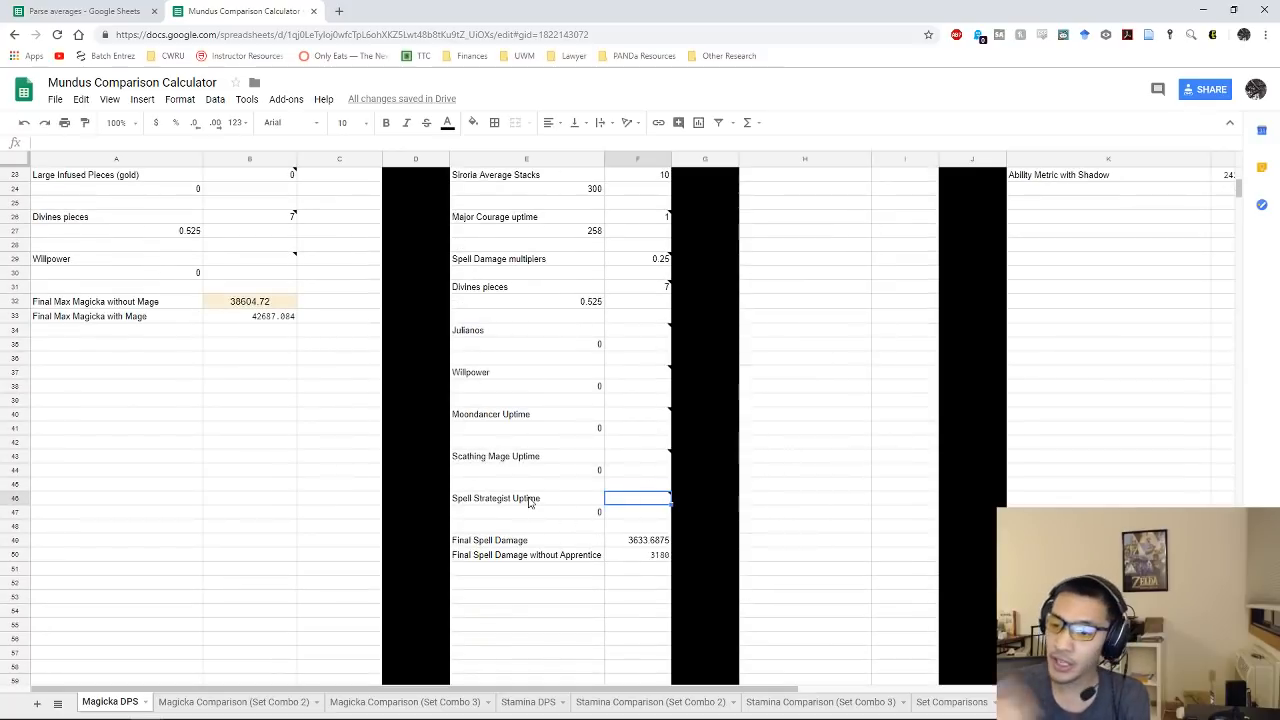
scroll("down", 3)
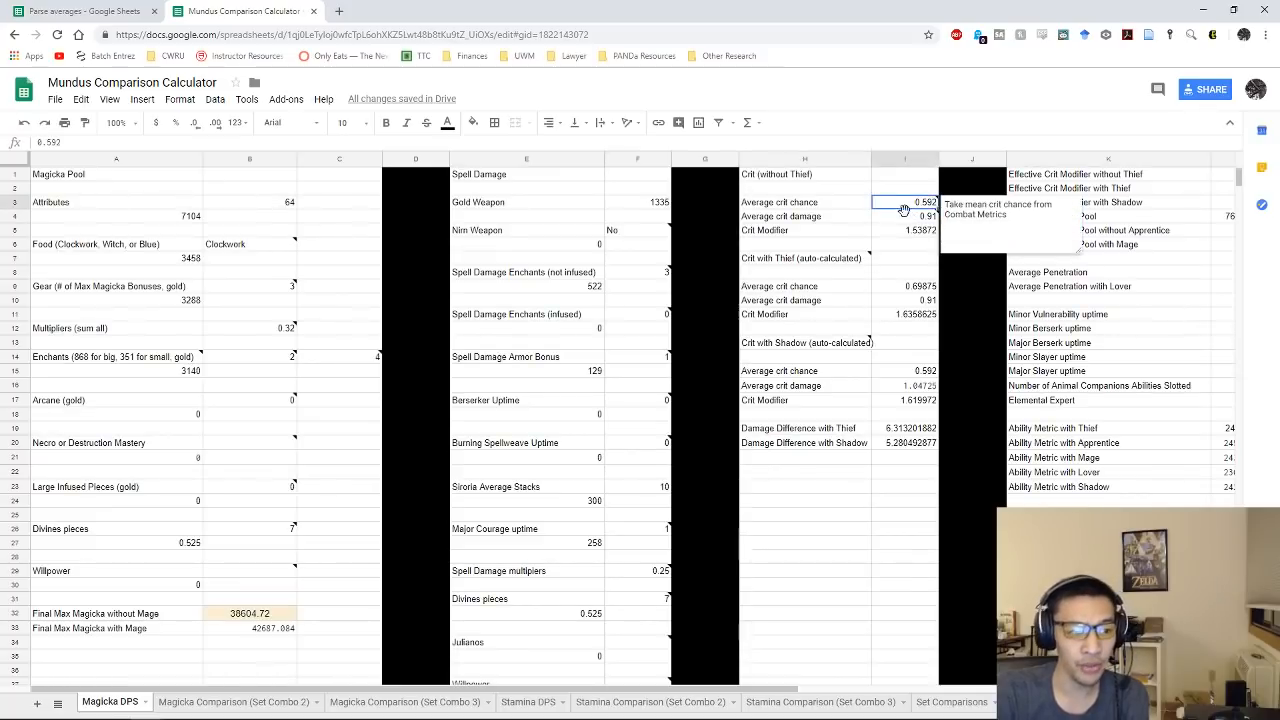
- Check average crit damage and the Thief metric formula, then view Set Combo 2
left_click(905, 216)
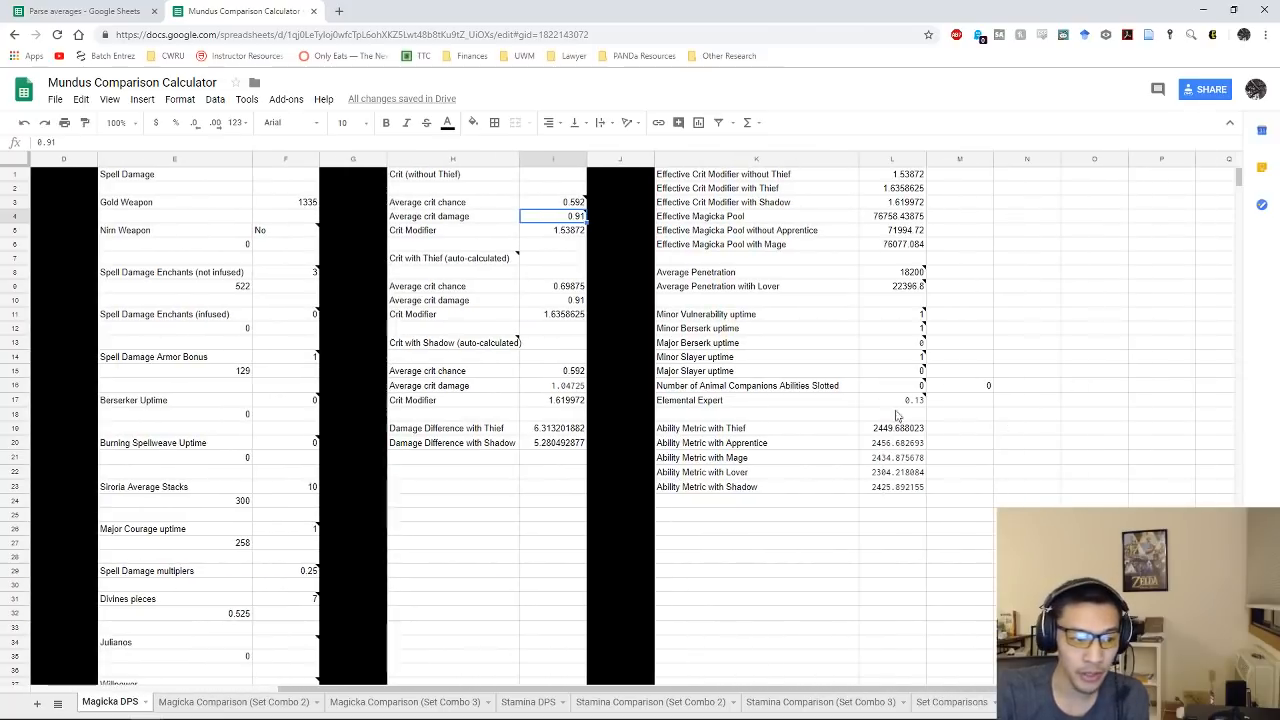
left_click(891, 428)
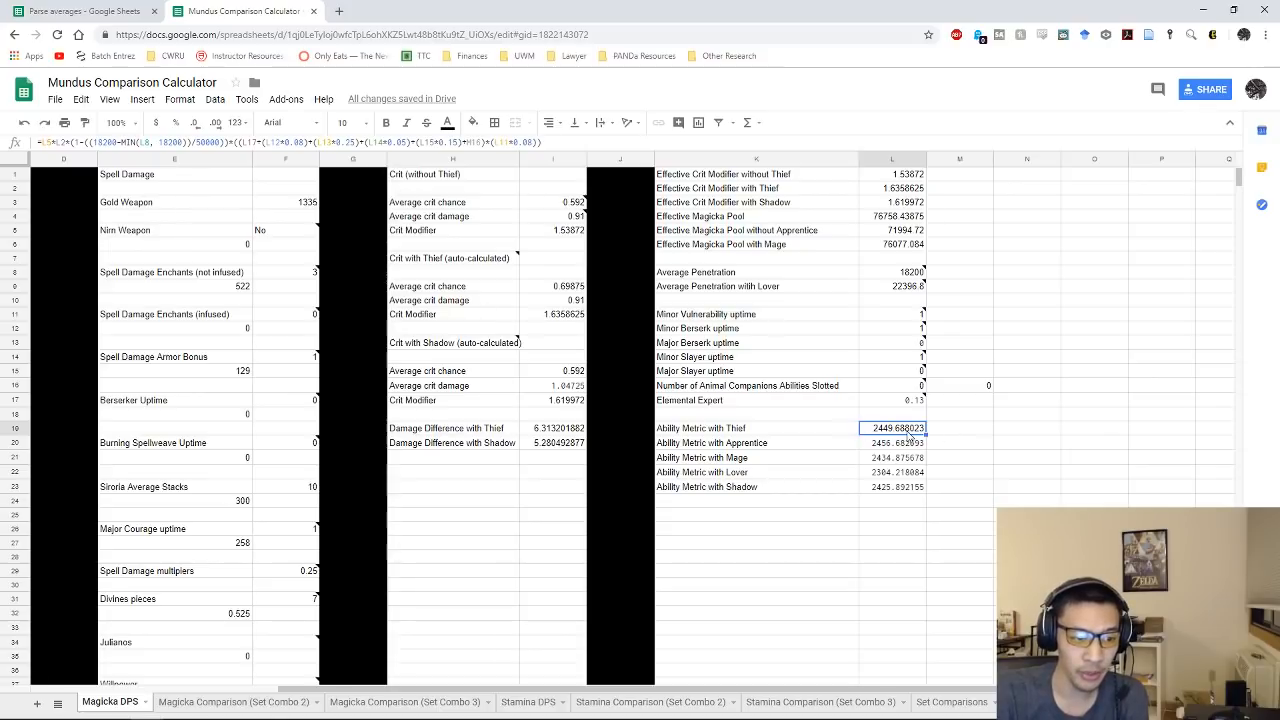
left_click(234, 701)
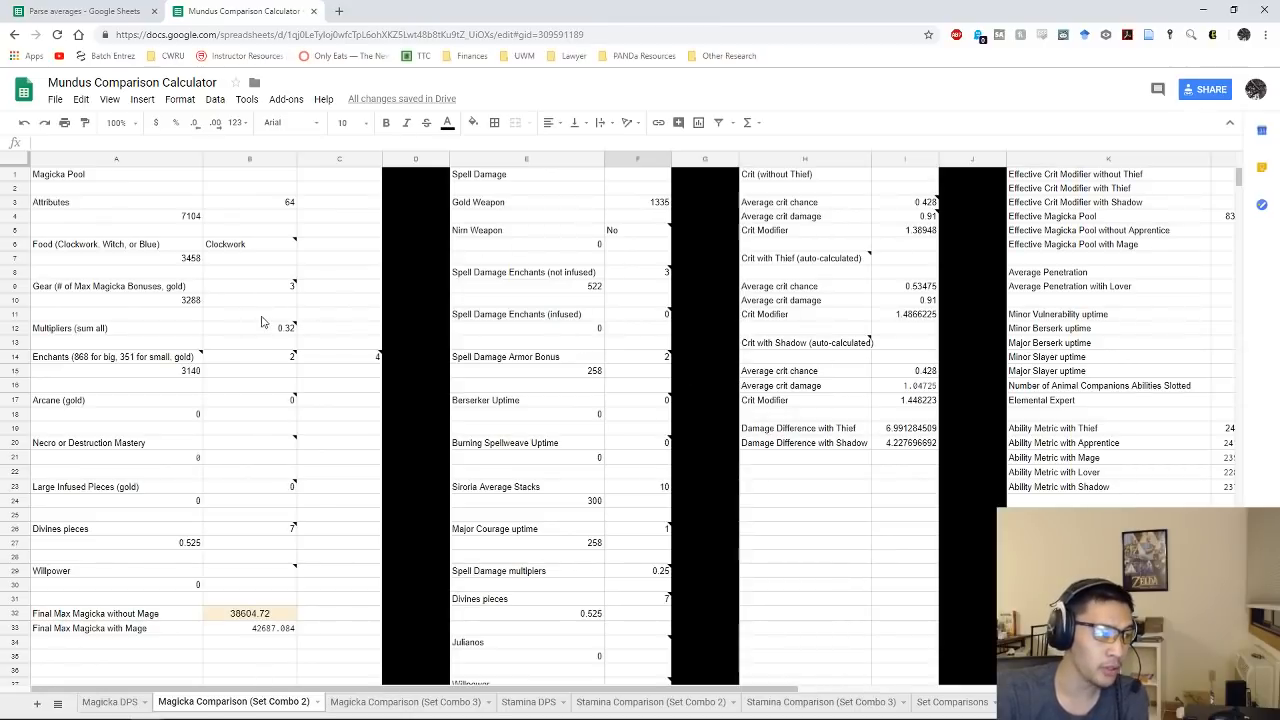
- Set Set Combo 2's Spell Damage Armor Bonus to 3, raising armor spell damage to 387
left_click(250, 328)
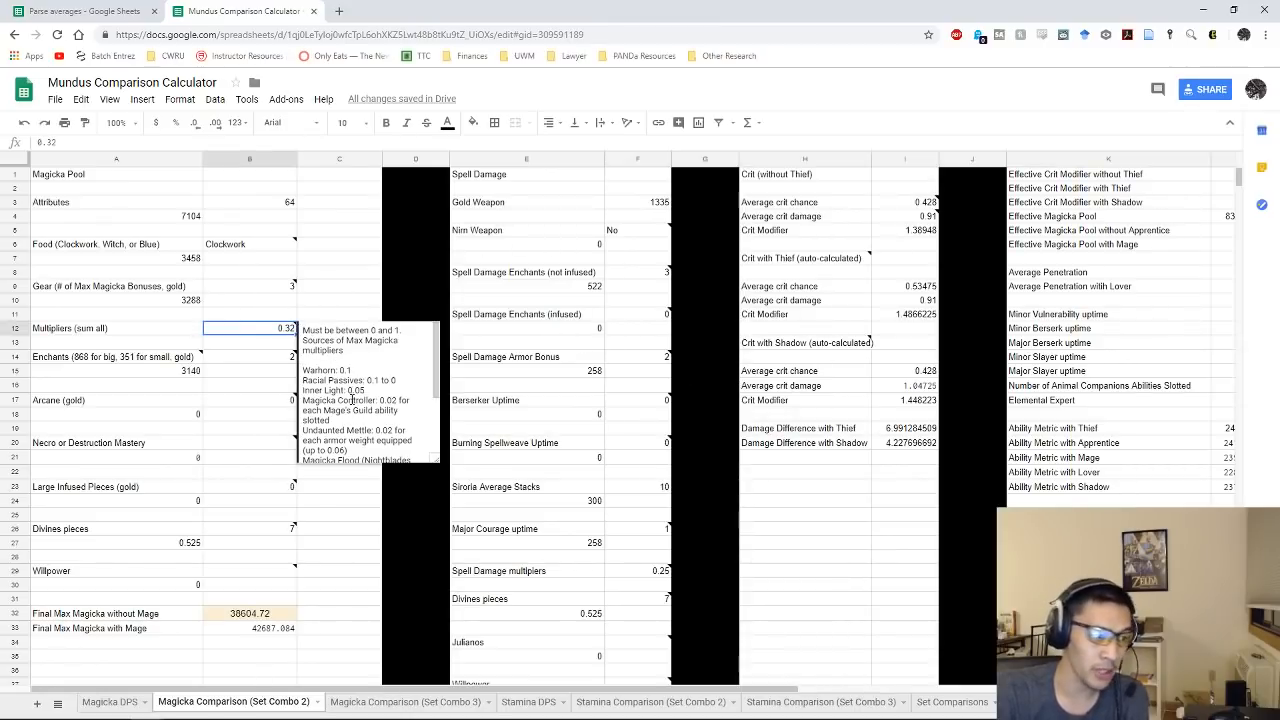
left_click(637, 357)
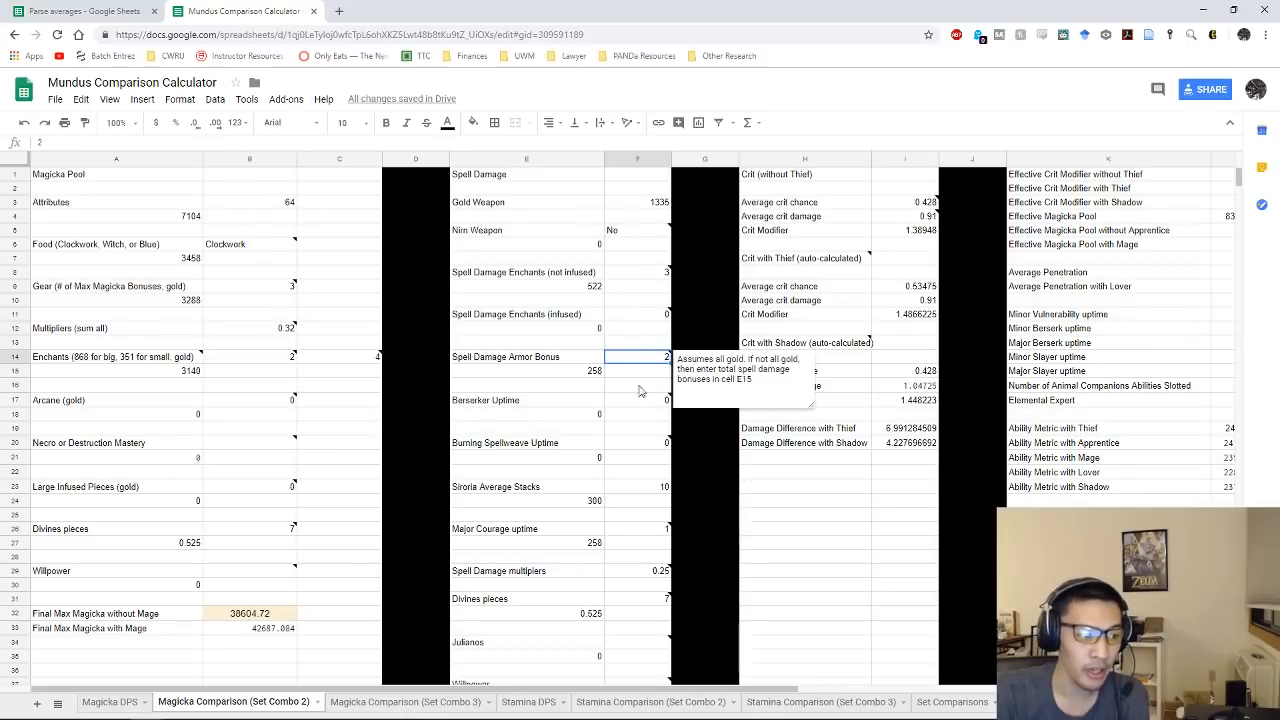
mouse_move(650, 366)
type("3")
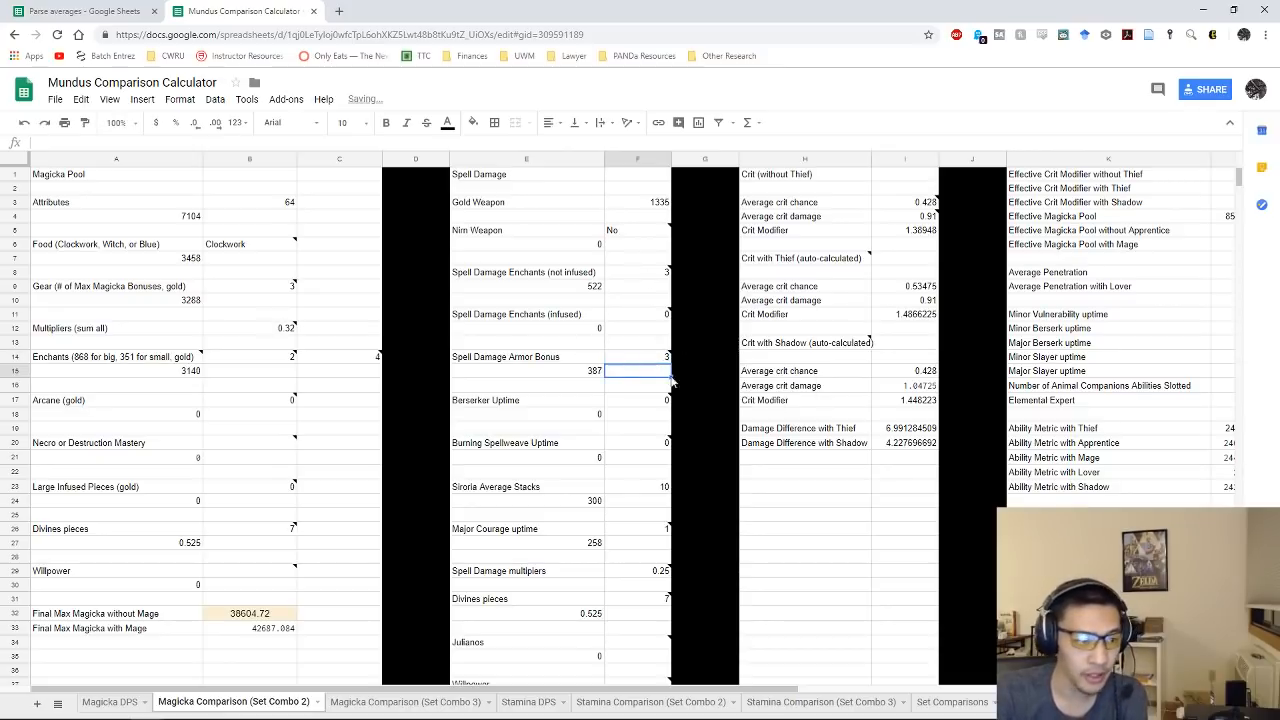
scroll("down", 3)
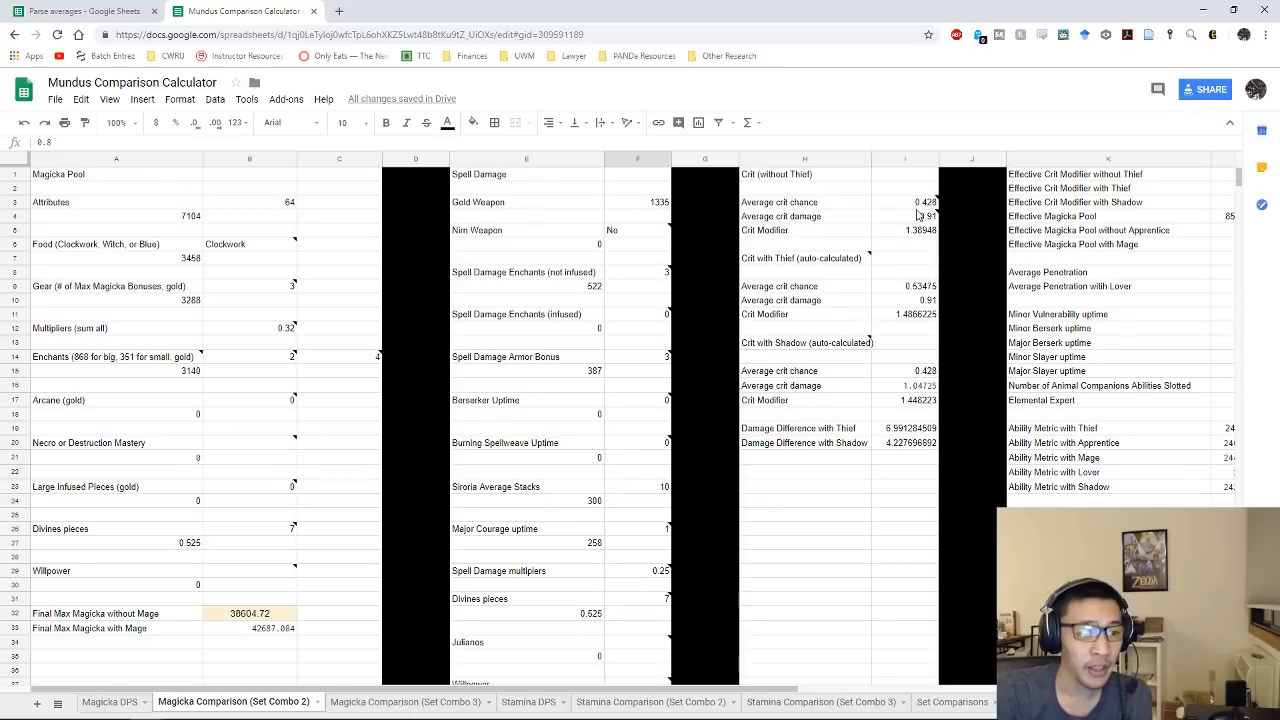
- Review crit chance, penetration, Minor Berserk, Minor Slayer and Thief metric cells, then return to Magicka DPS
left_click(905, 202)
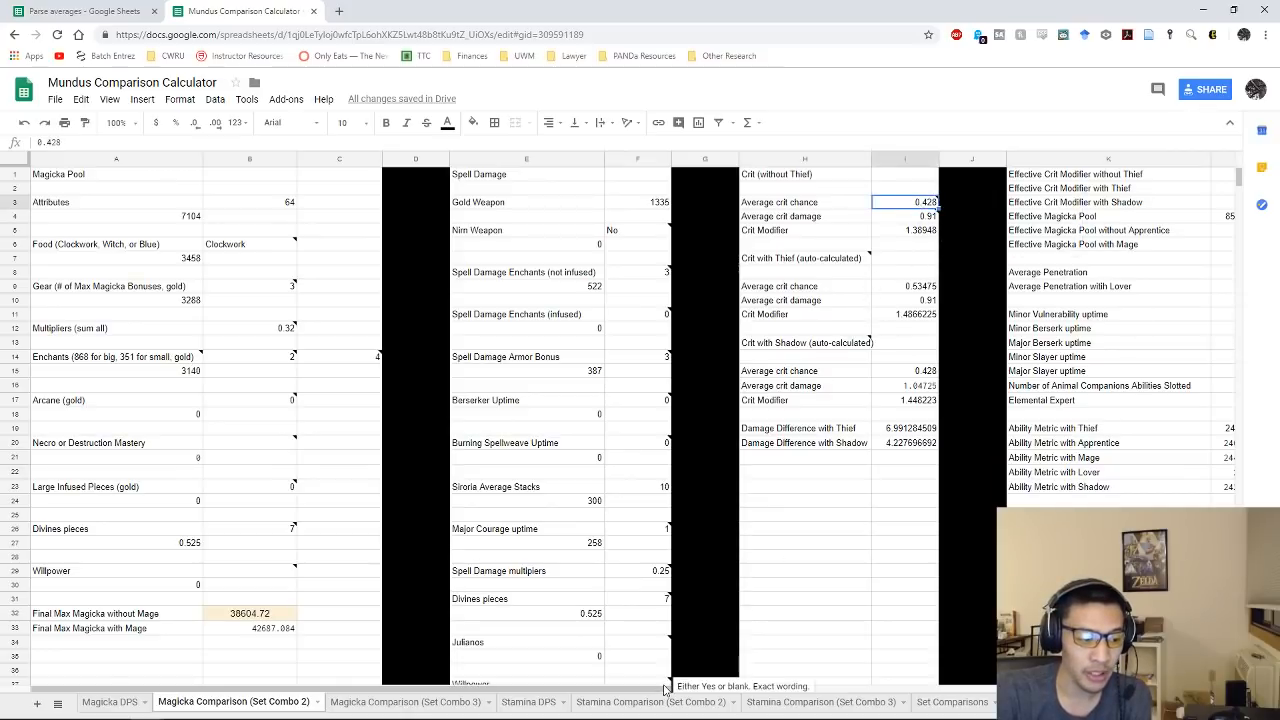
scroll("right", 3)
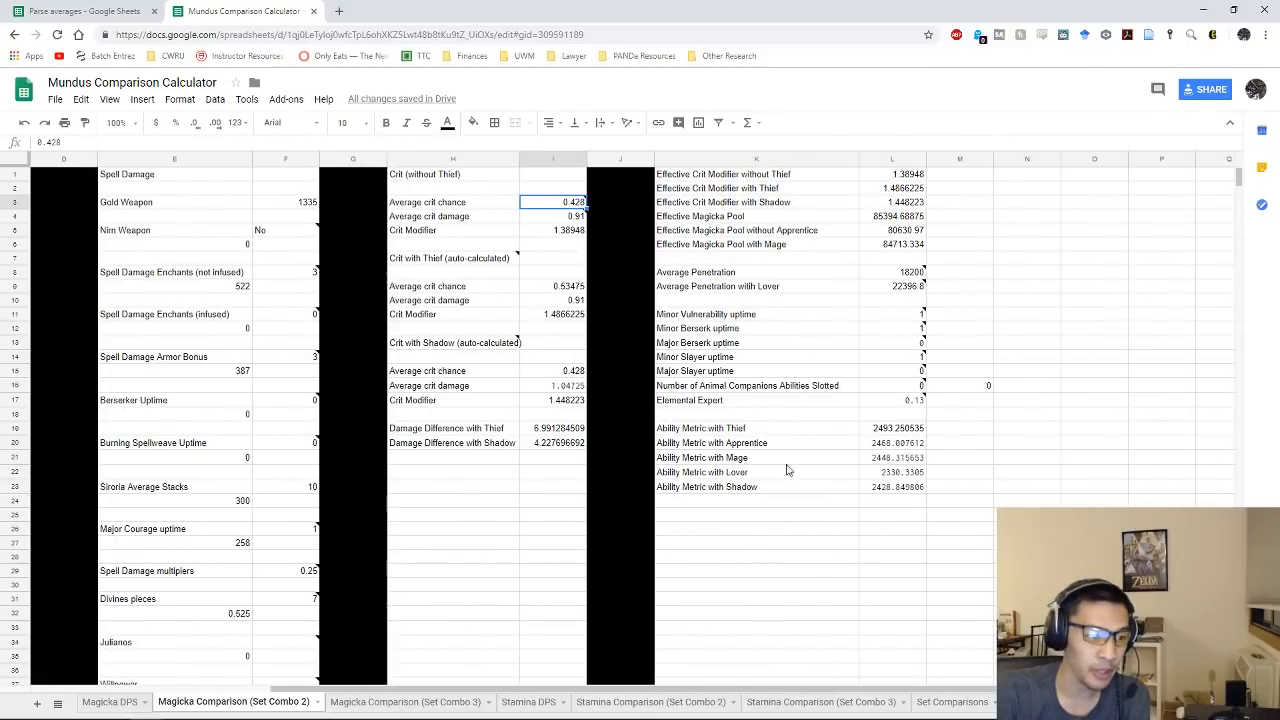
left_click(891, 272)
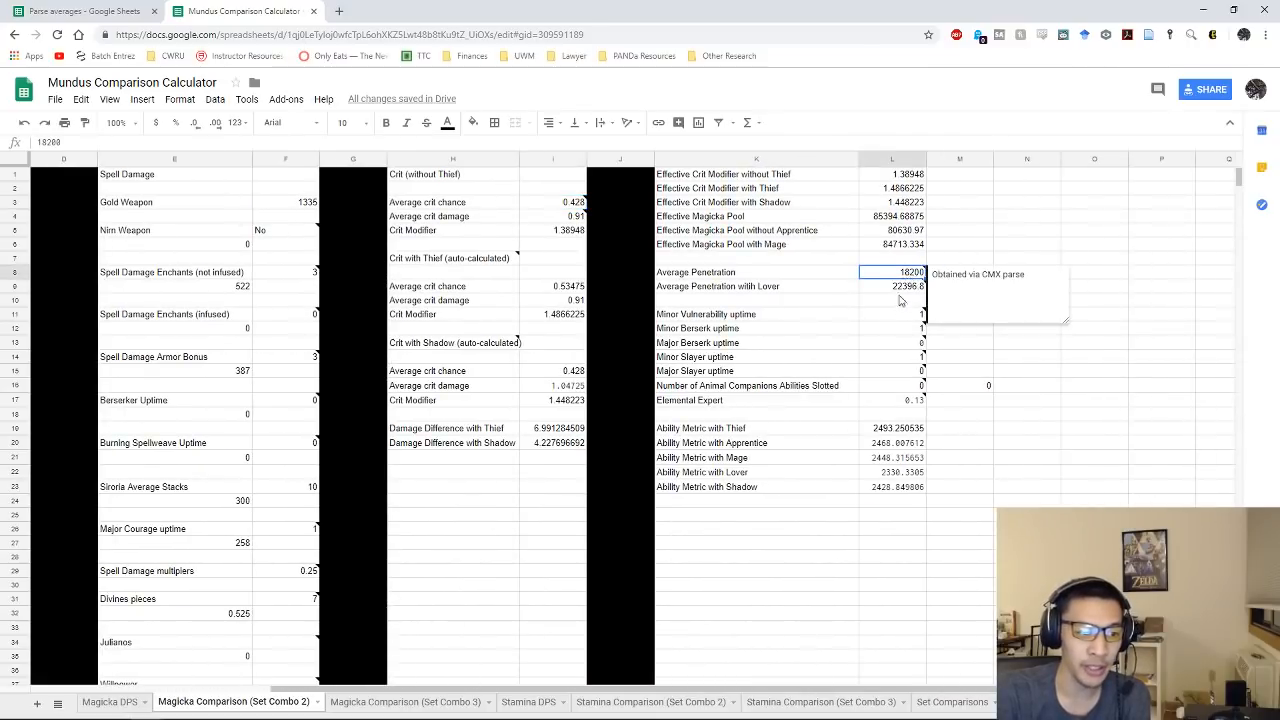
left_click(892, 328)
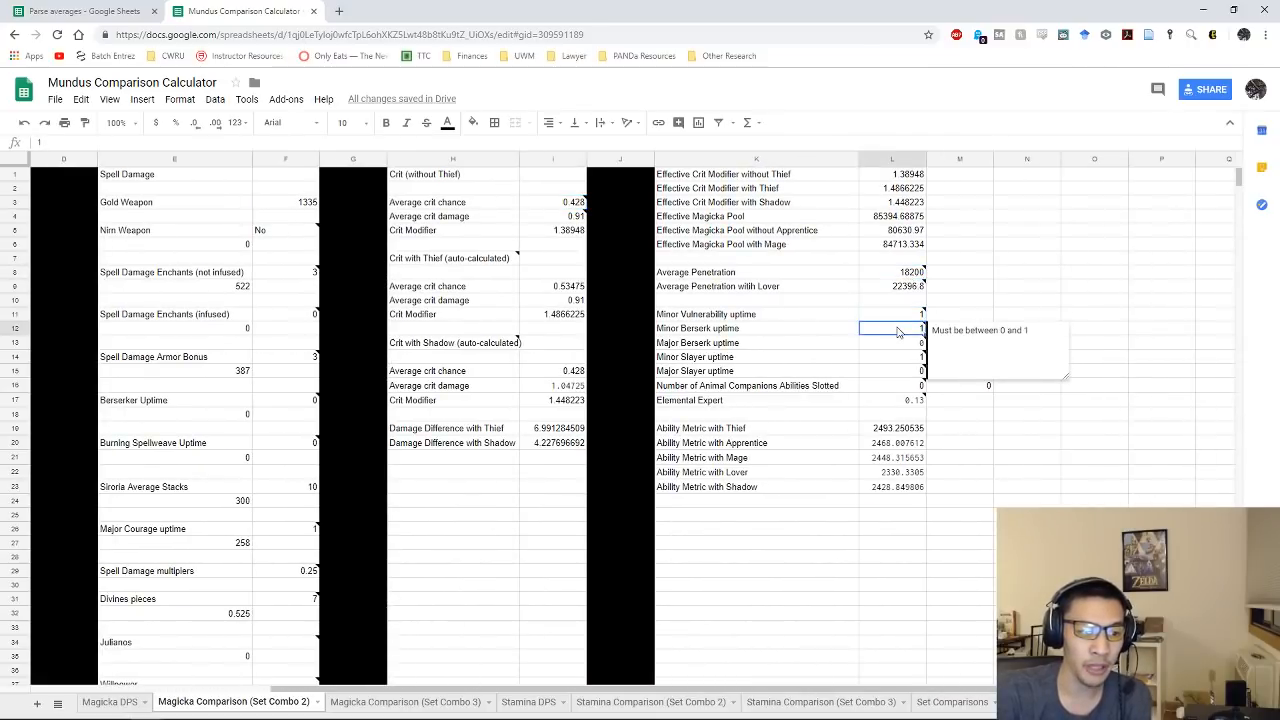
left_click(892, 357)
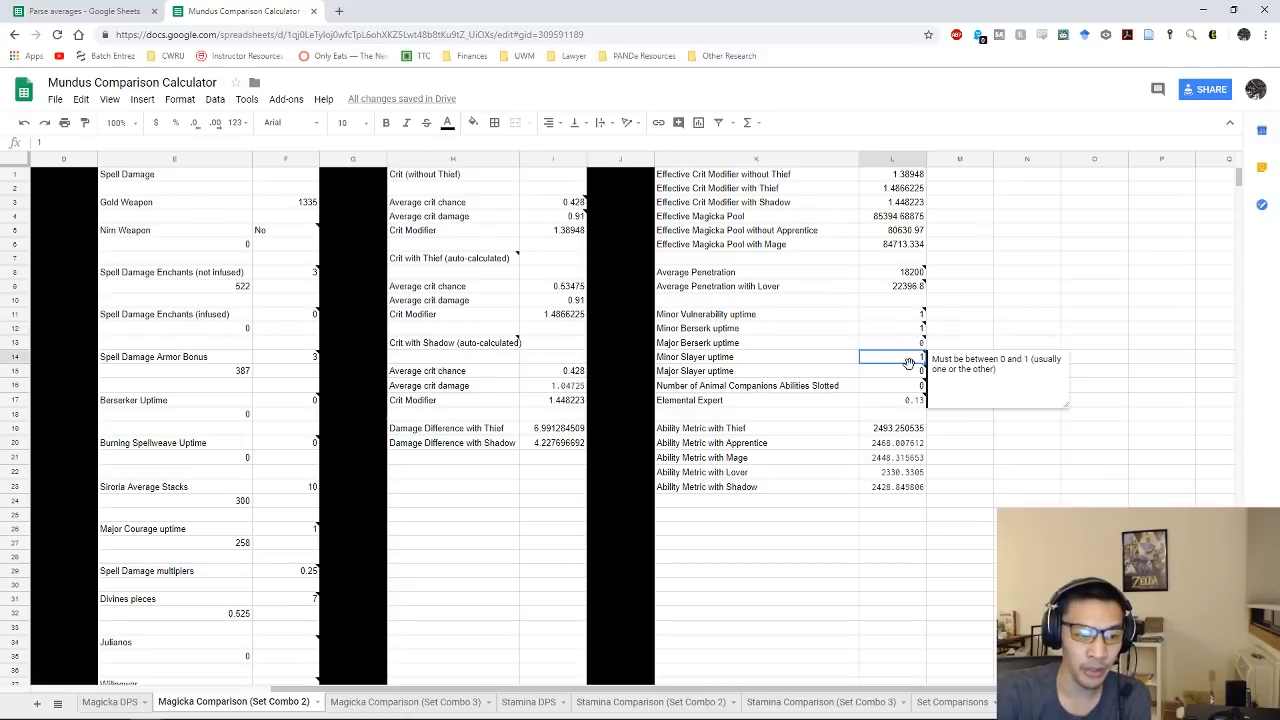
left_click(892, 428)
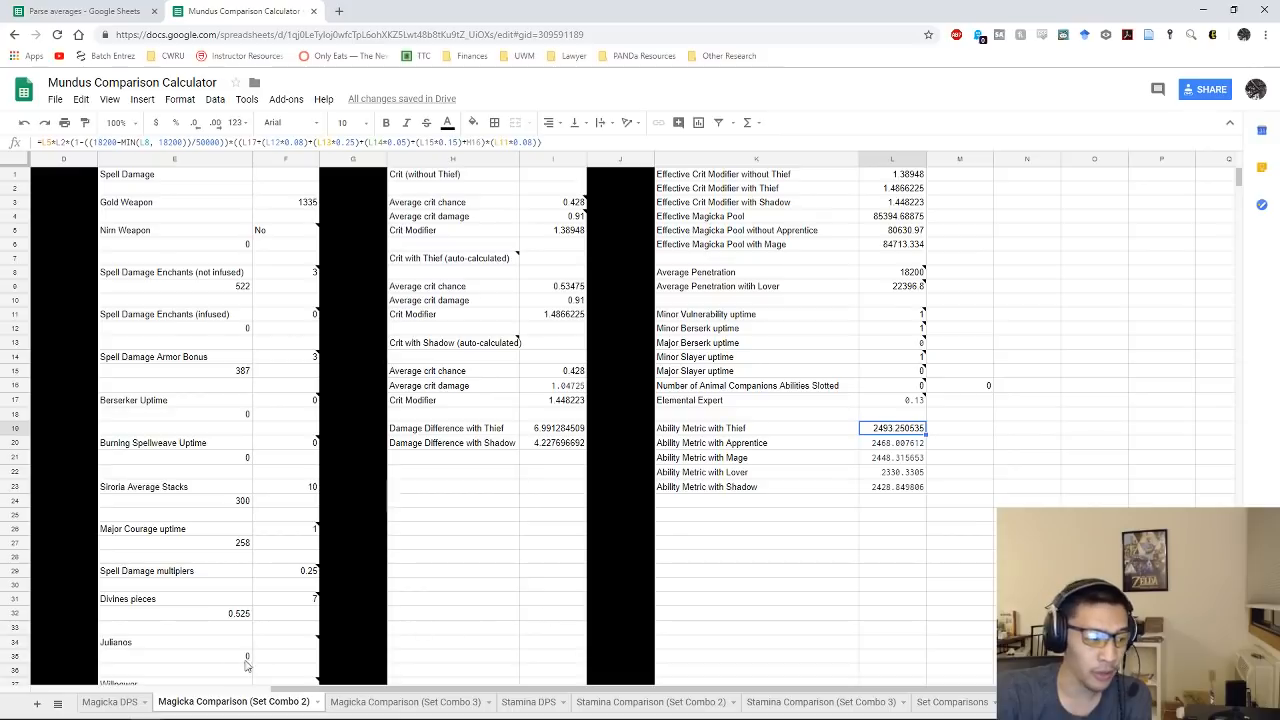
left_click(109, 701)
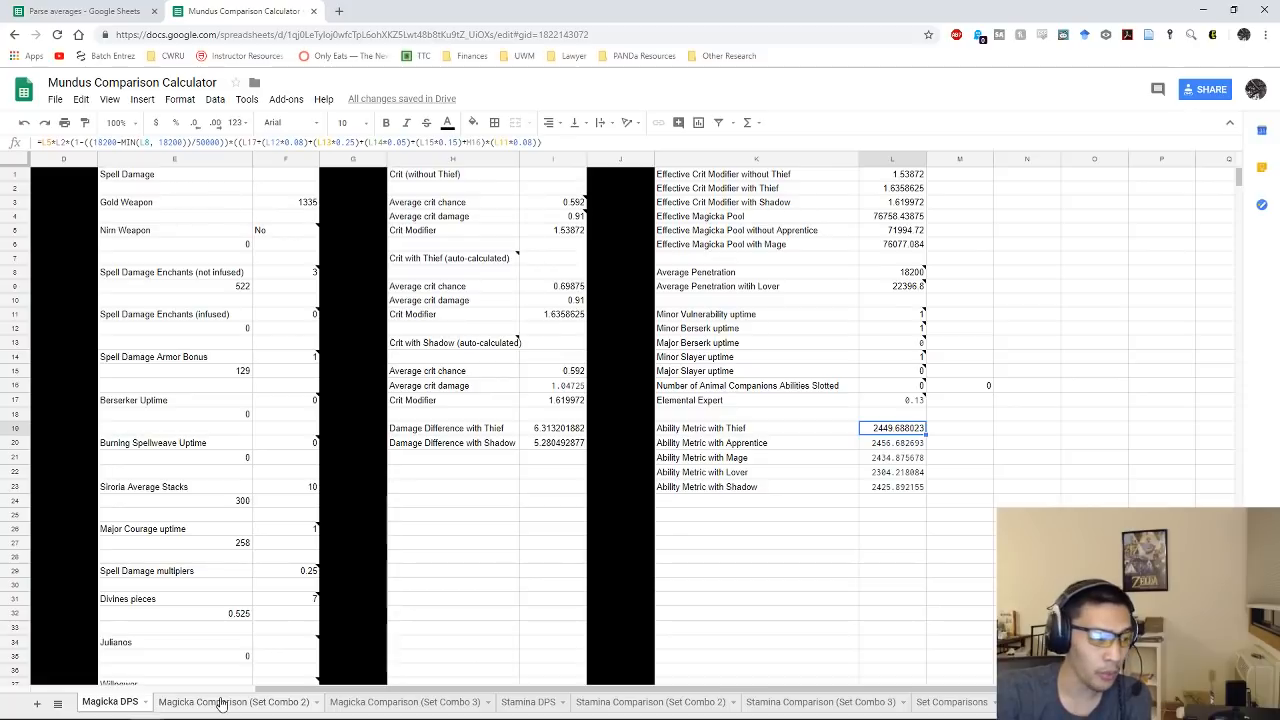
- Set average crit damage to 0.81 on both the Set Combo 2 and Magicka DPS sheets
left_click(234, 701)
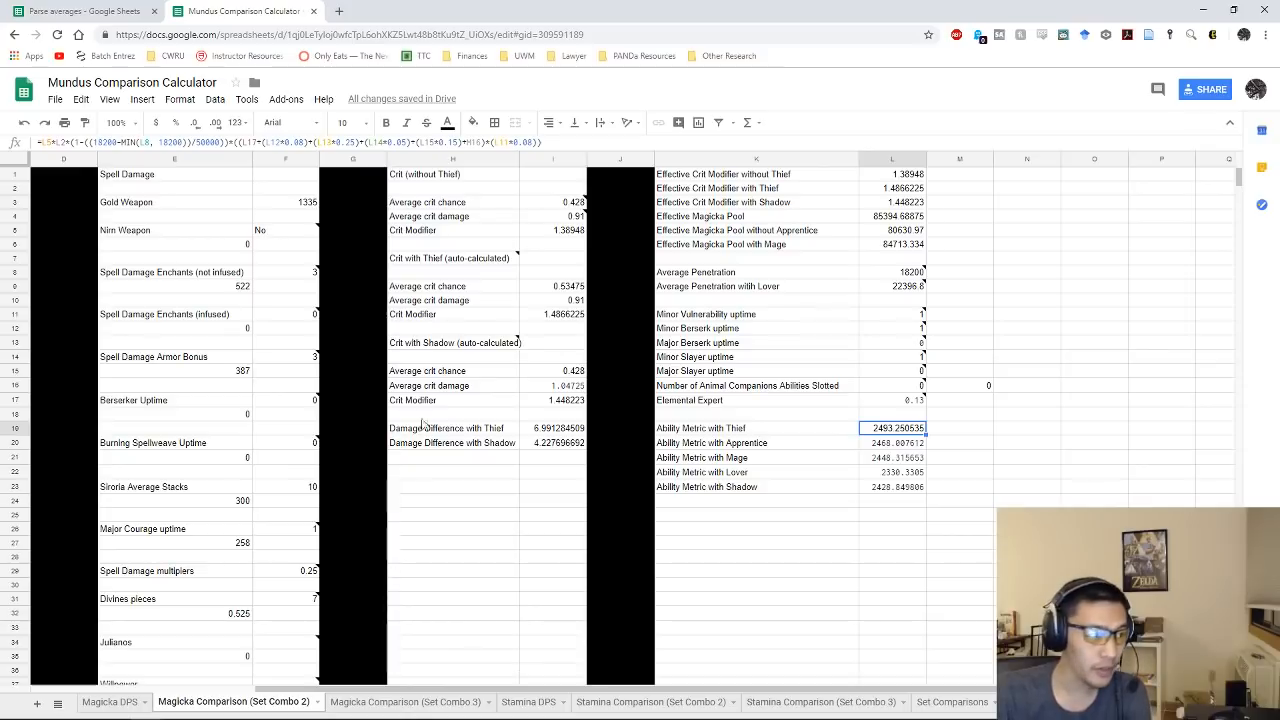
mouse_move(380, 690)
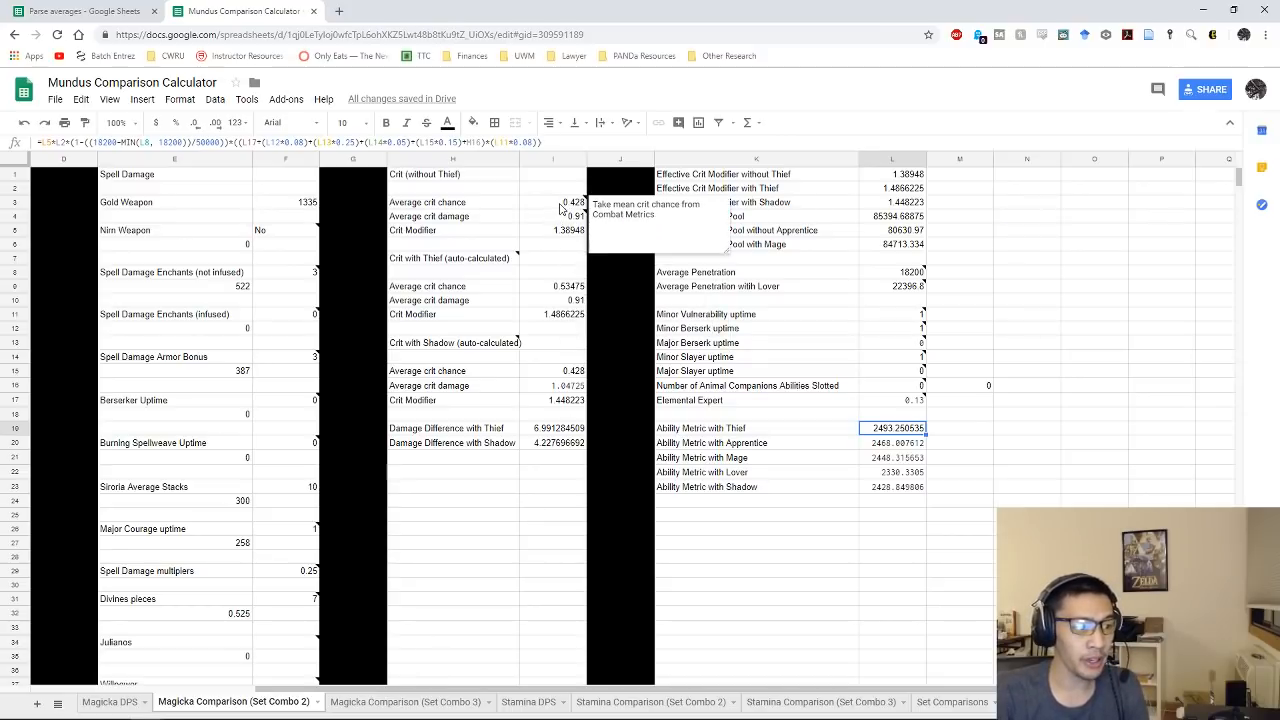
left_click(553, 216)
type("0.81")
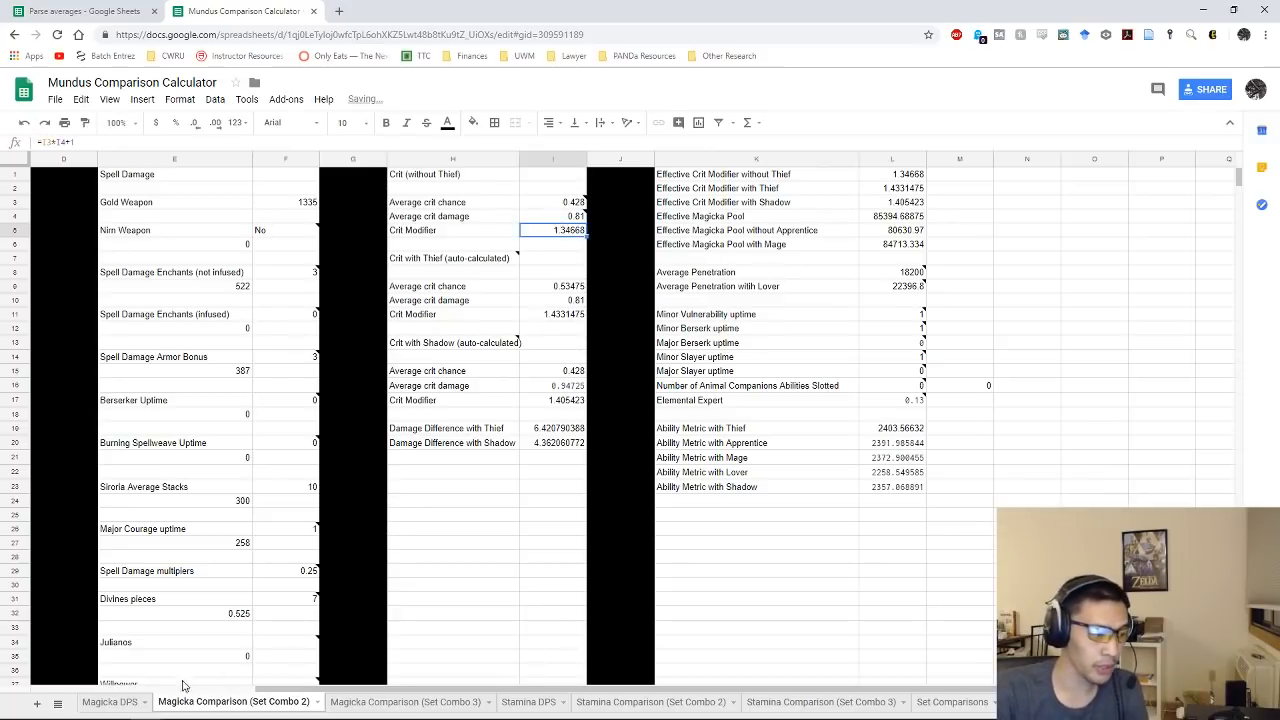
left_click(109, 701)
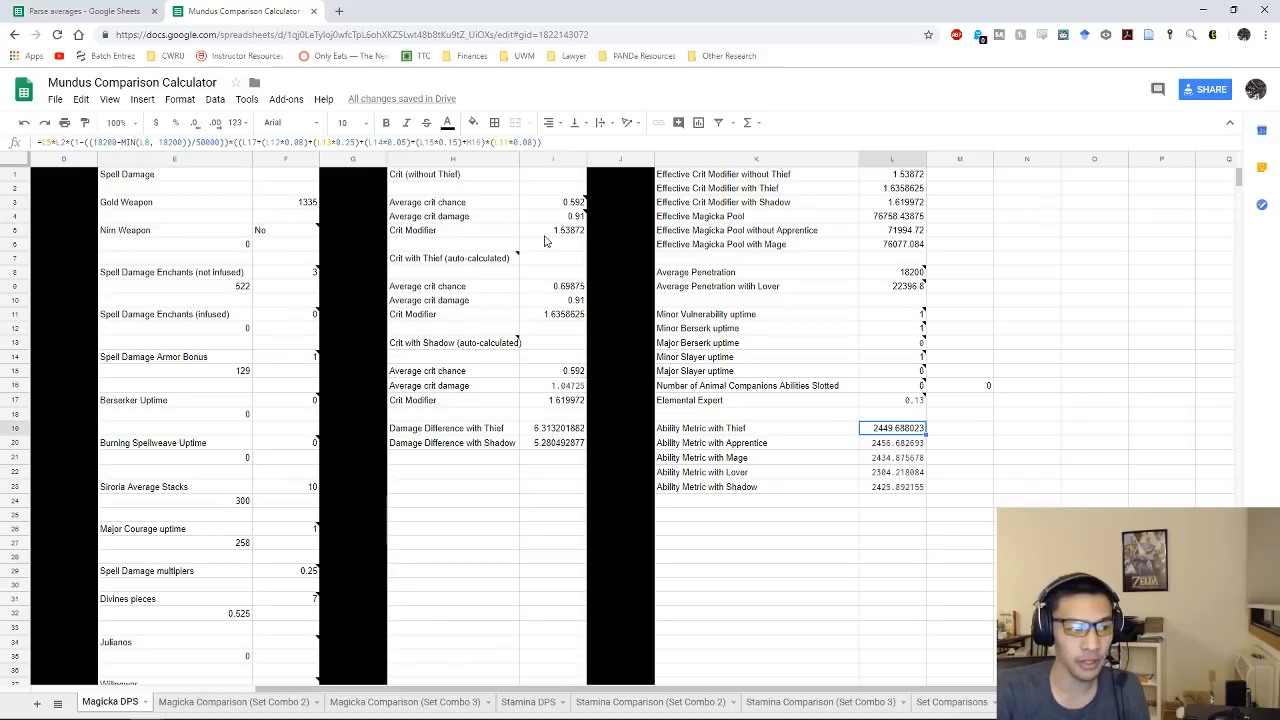
left_click(553, 230)
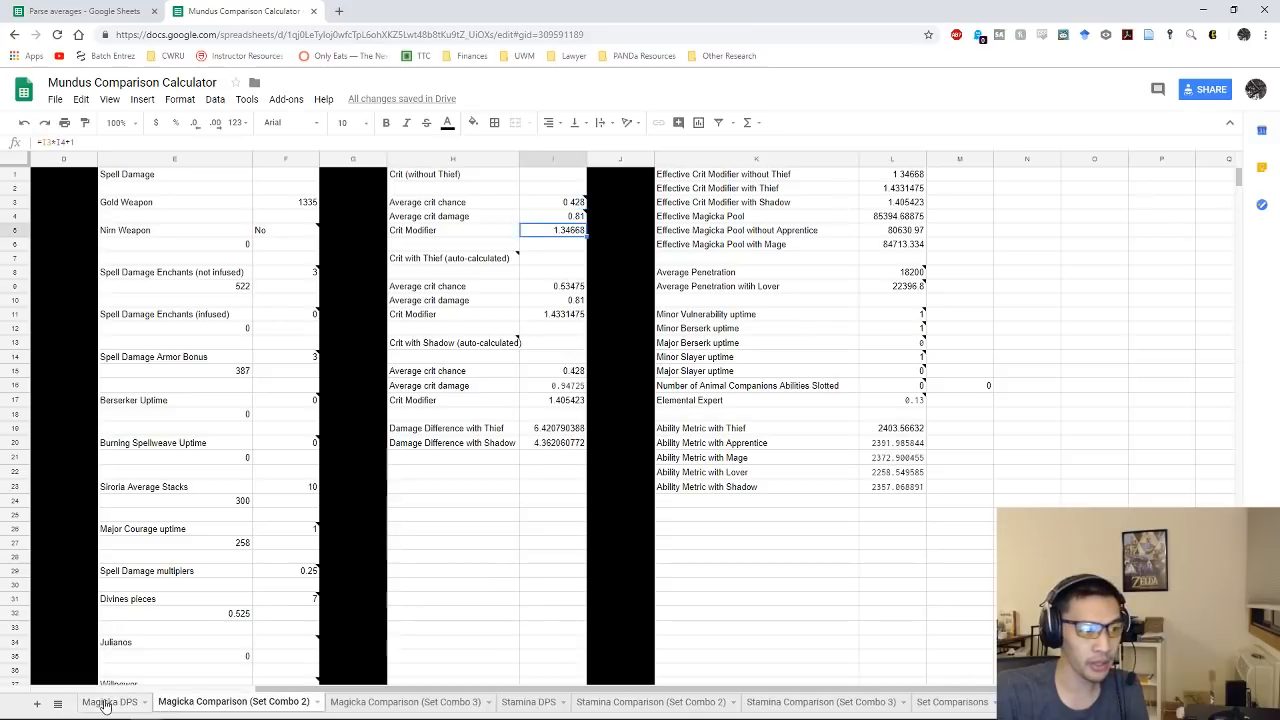
- Set Magicka DPS Burning Spellweave Uptime to 0.6 and check the resulting 2269.37 Thief metric
left_click(110, 701)
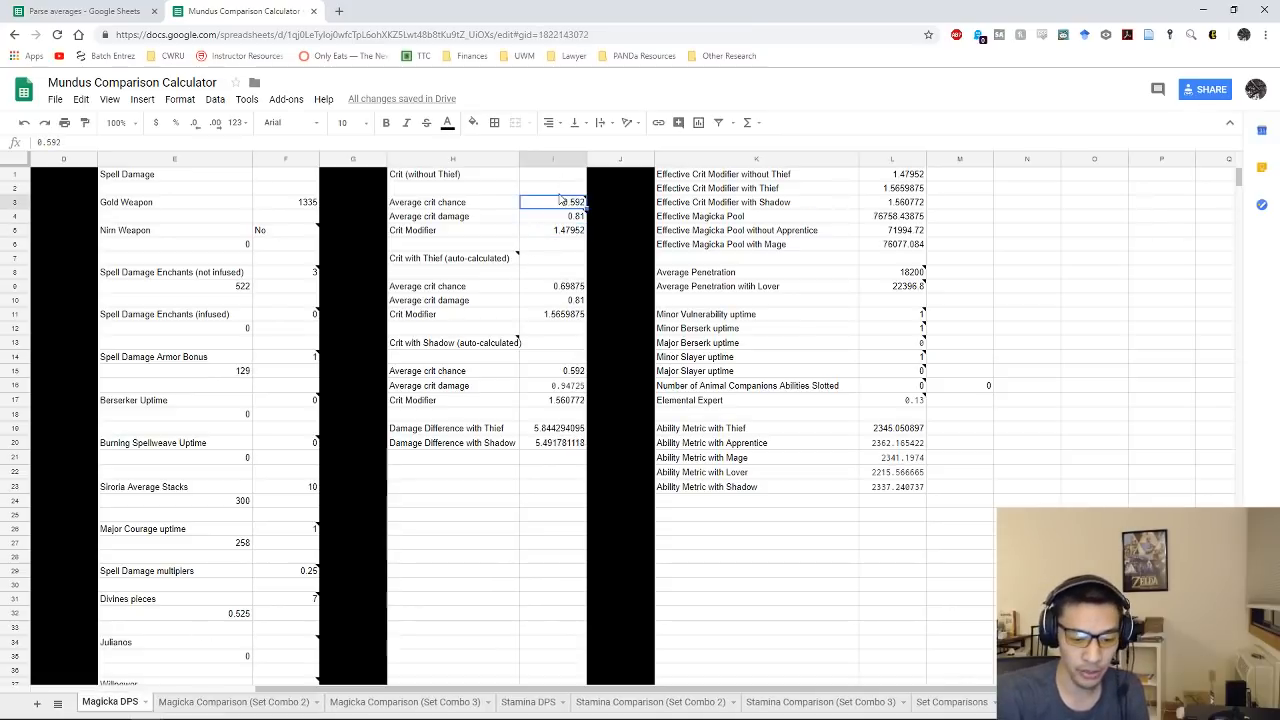
scroll("down", 3)
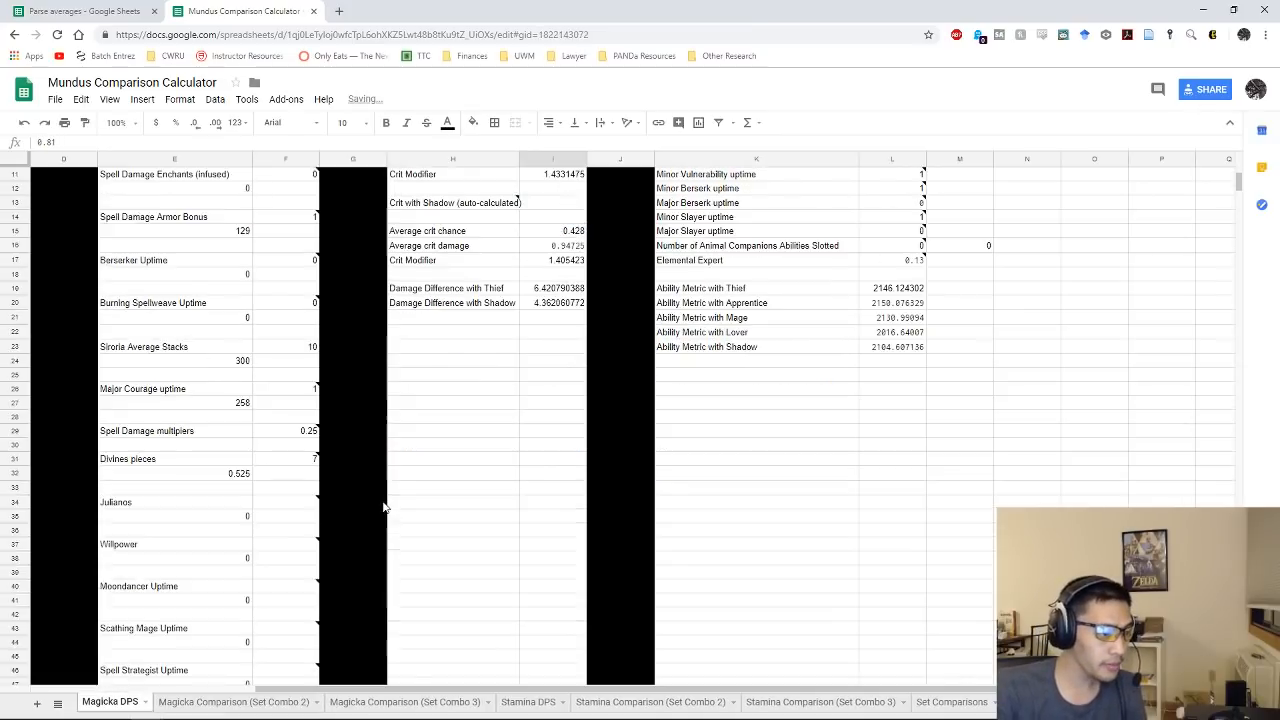
mouse_move(305, 425)
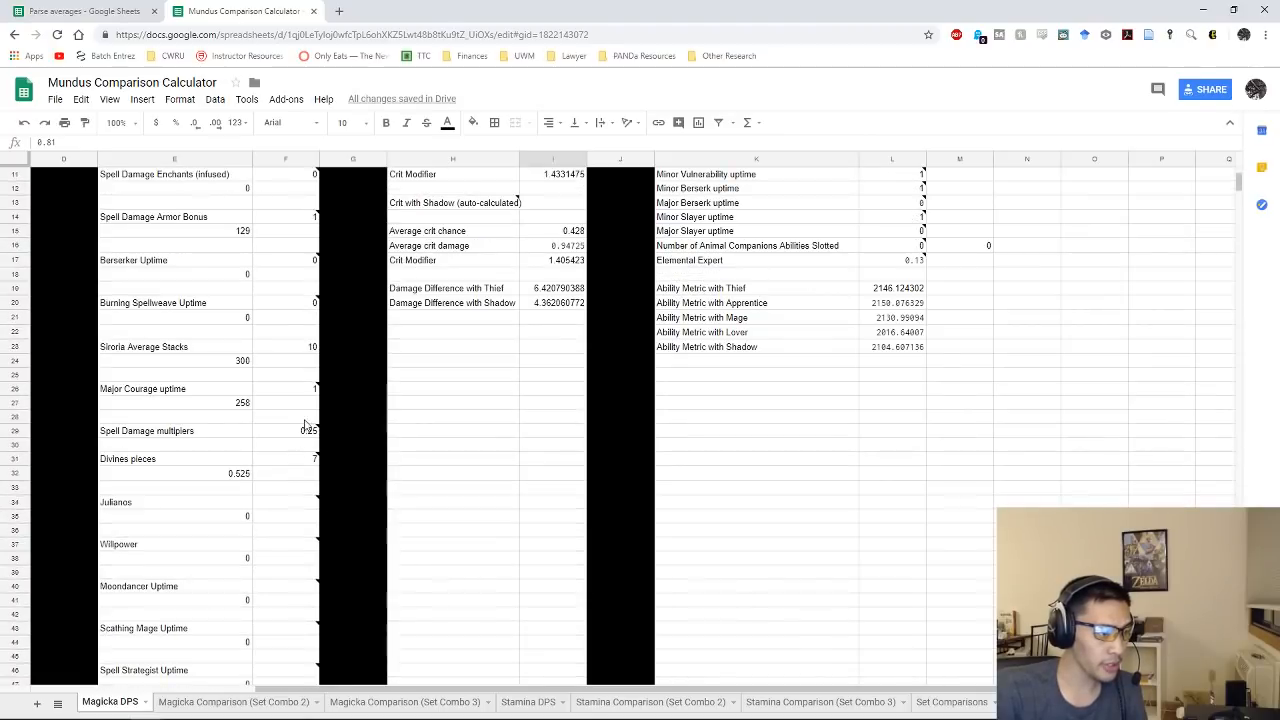
left_click(285, 302)
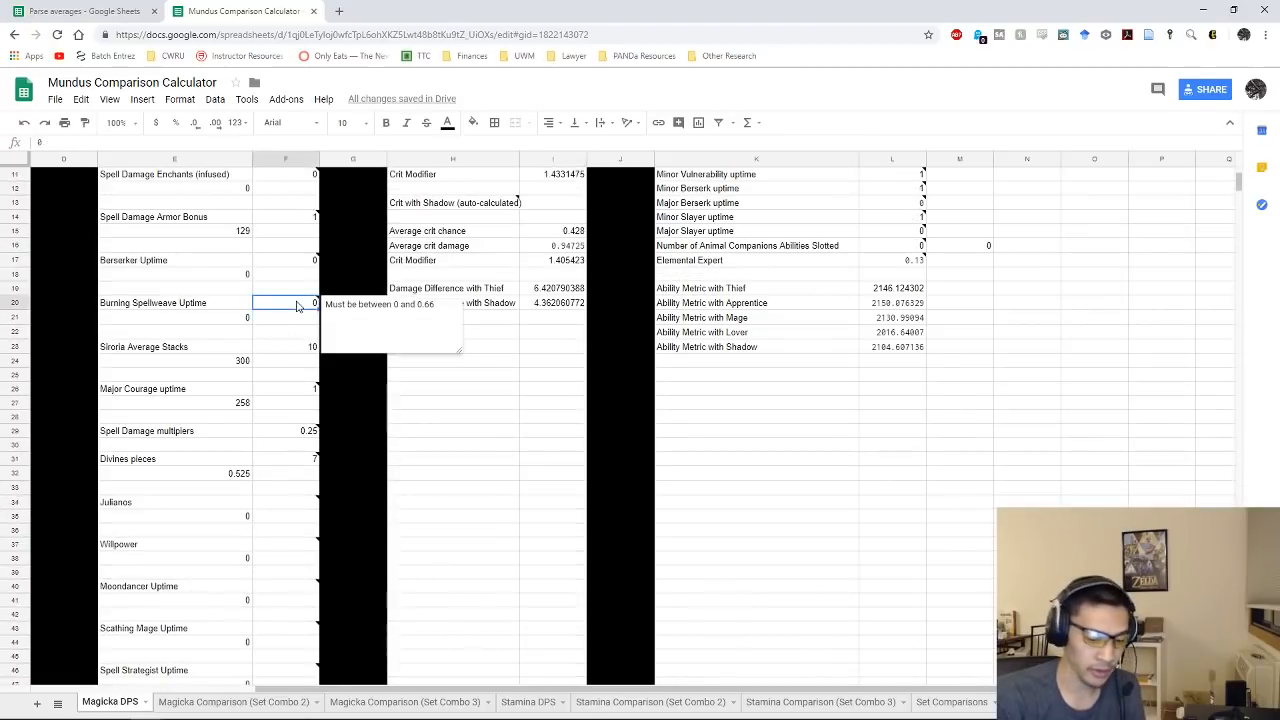
type("0.6")
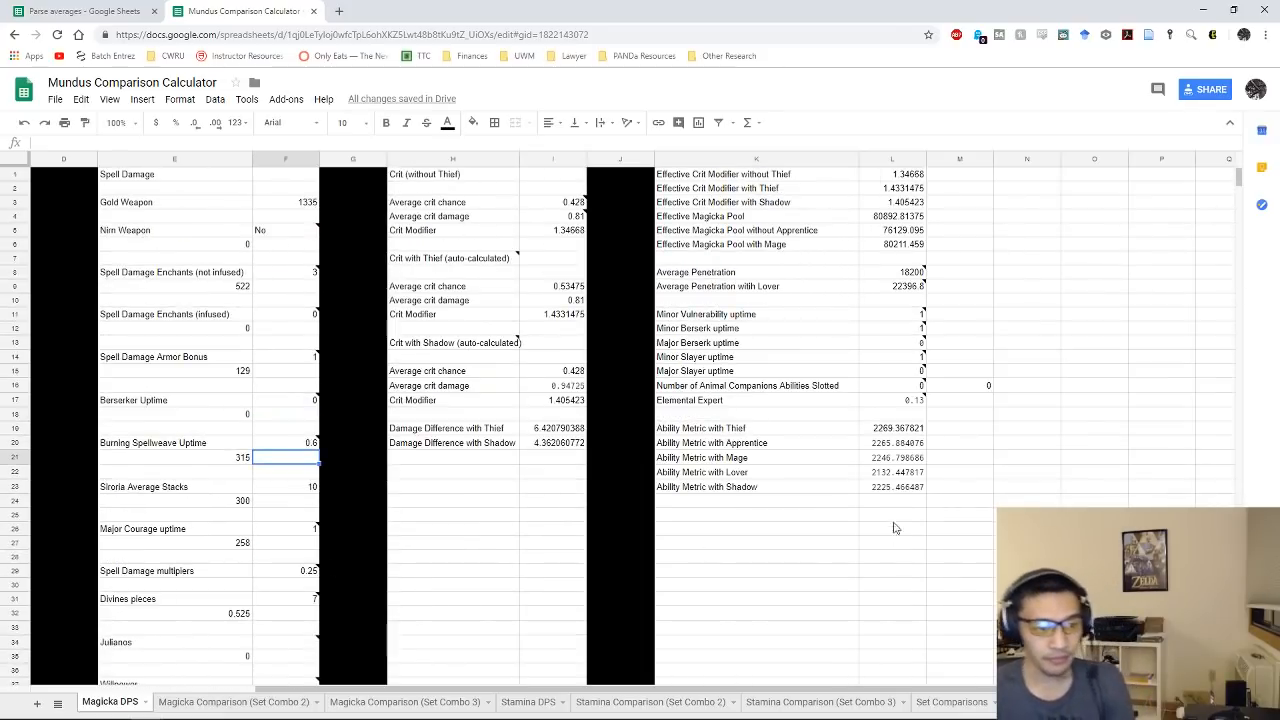
left_click(892, 428)
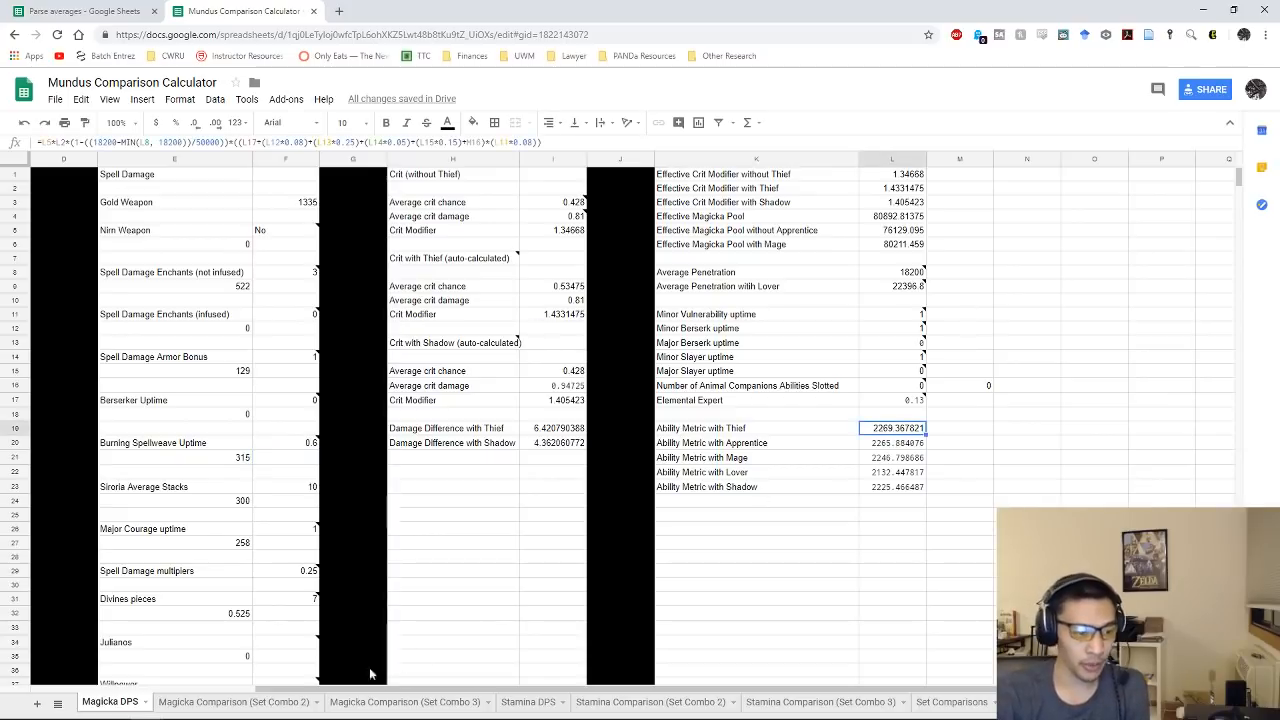
- Compare Set Combo 2's 2403.57 Thief metric against Magicka DPS's 2269.37 across both tabs
left_click(235, 701)
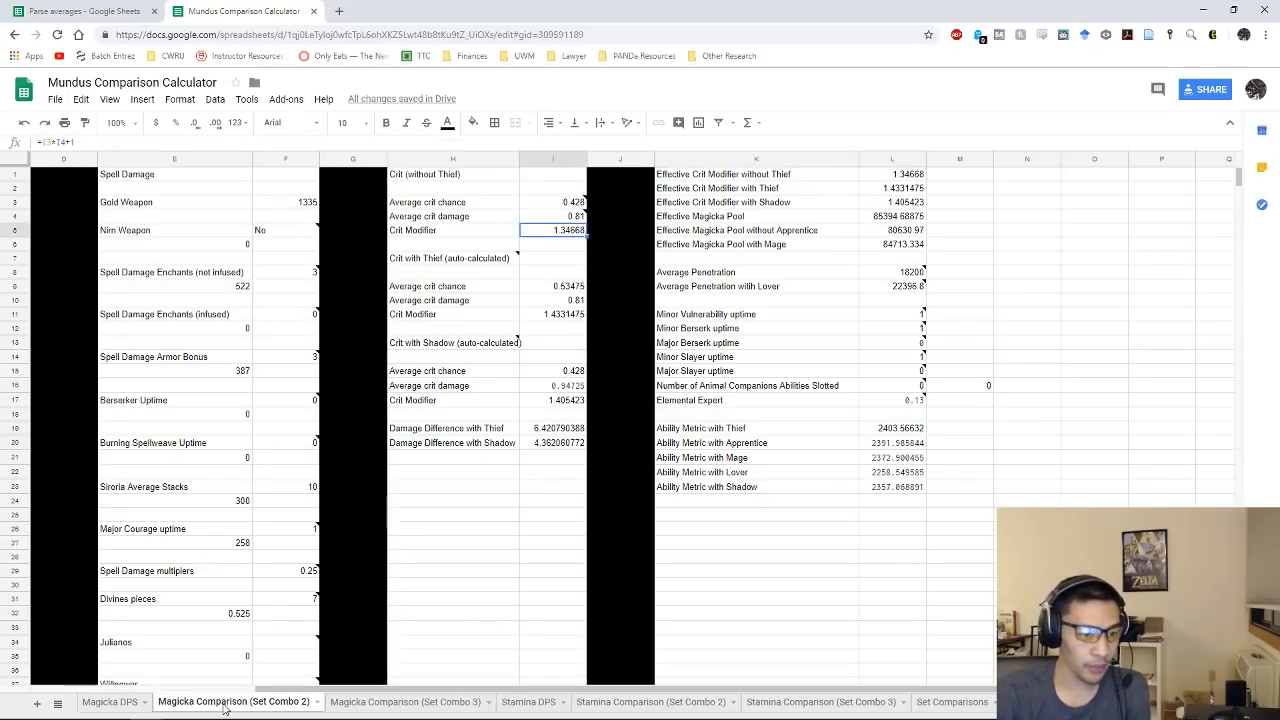
left_click(891, 428)
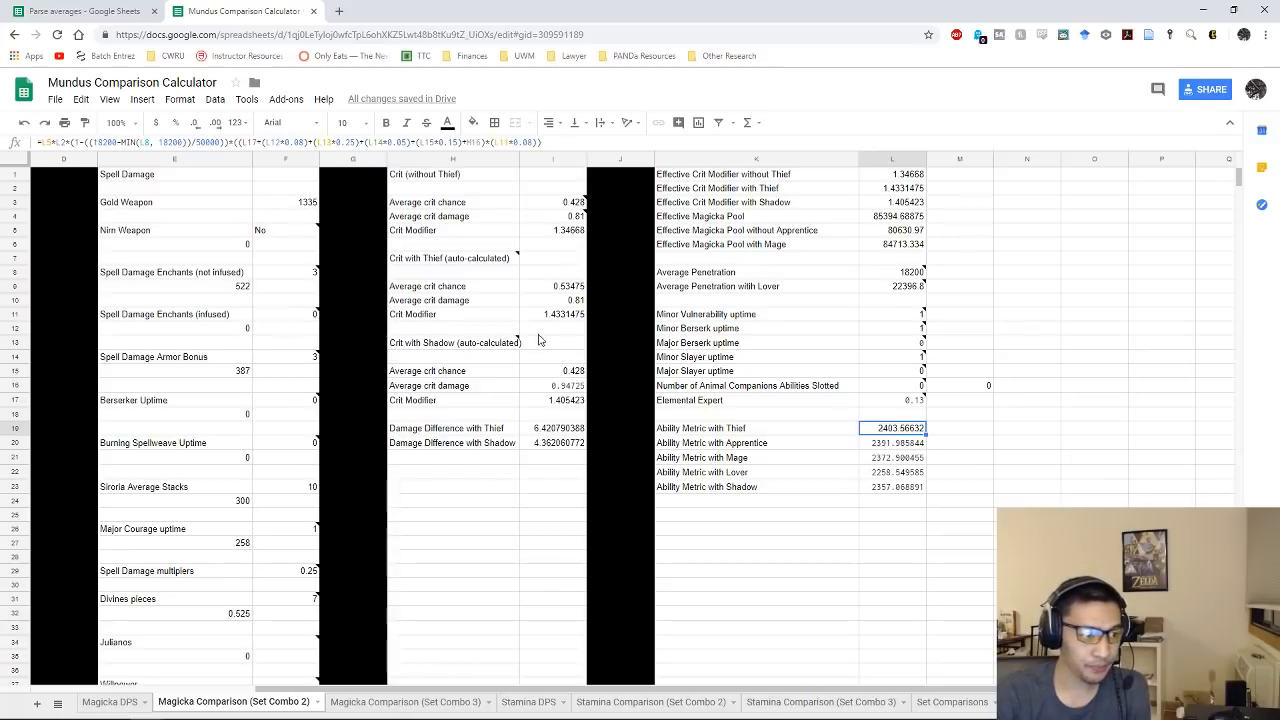
left_click(110, 701)
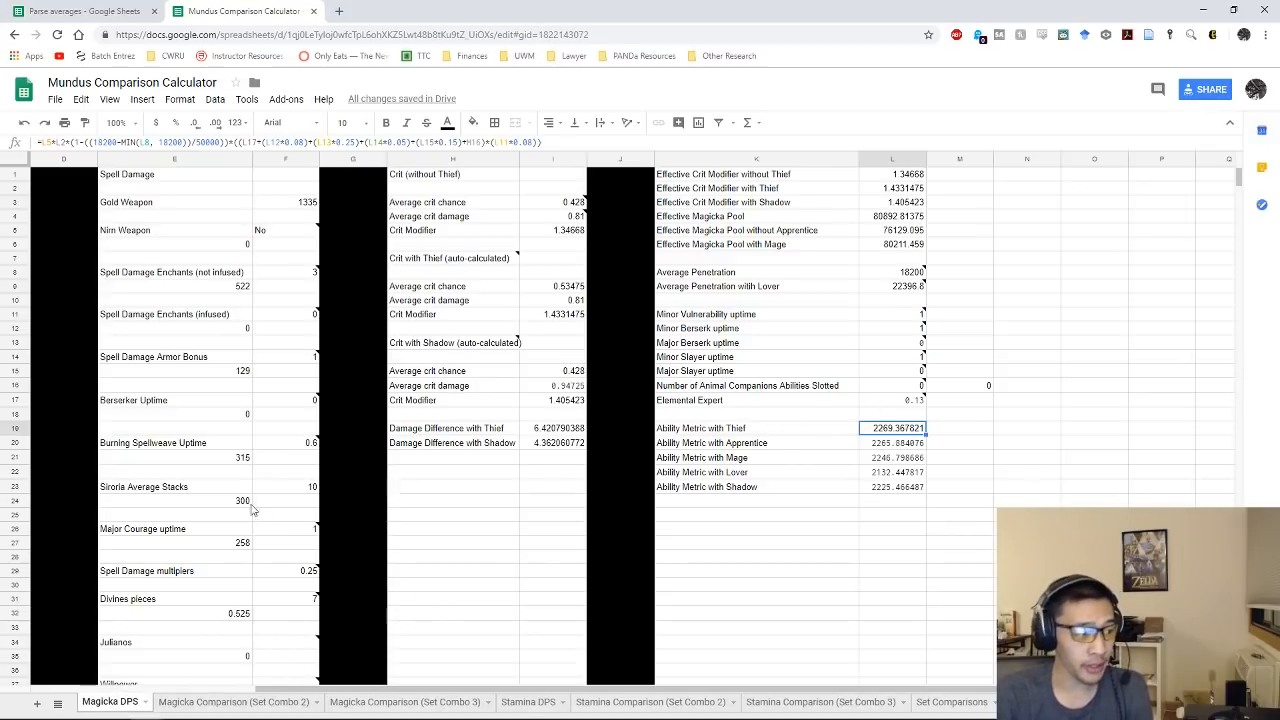
scroll("down", 3)
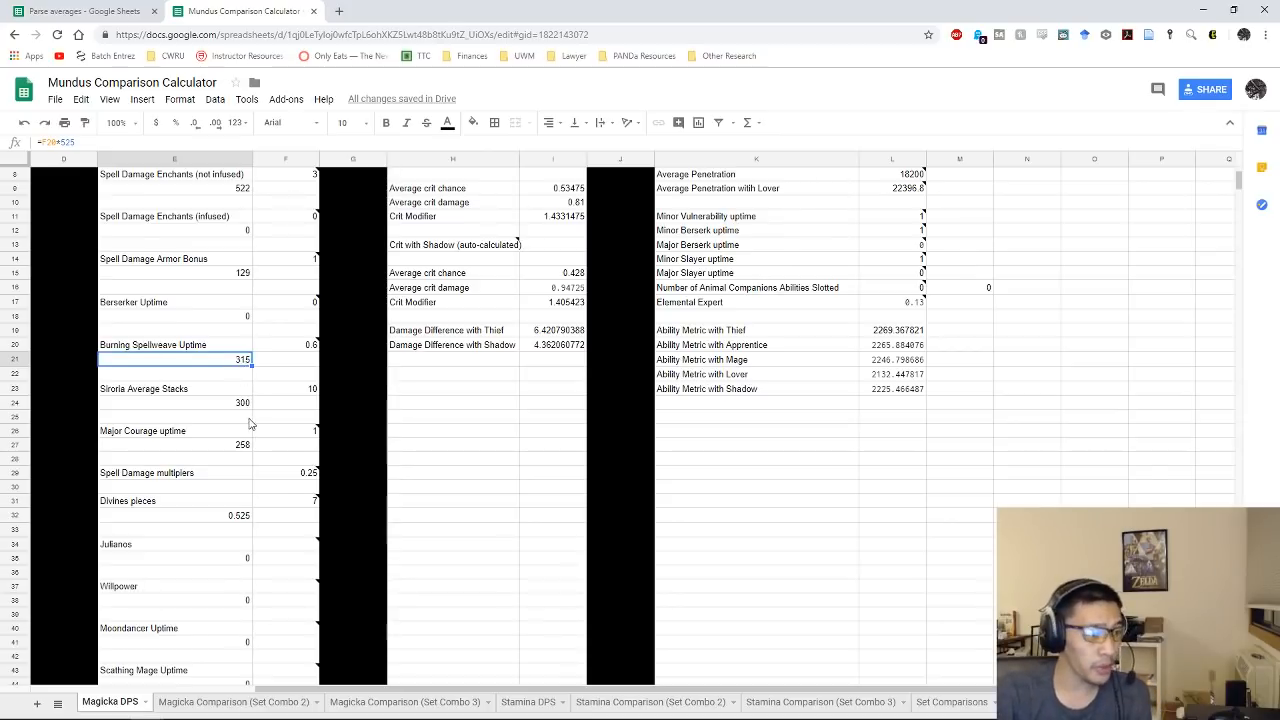
left_click(235, 701)
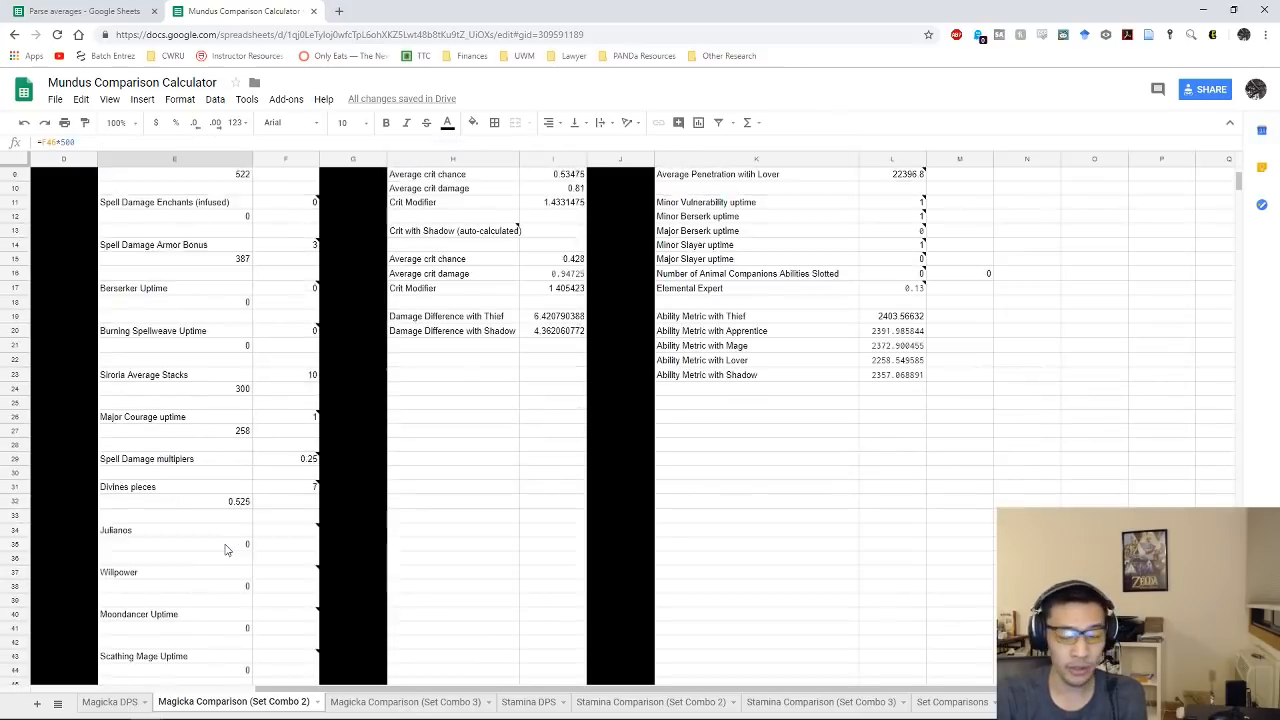
scroll("up", 3)
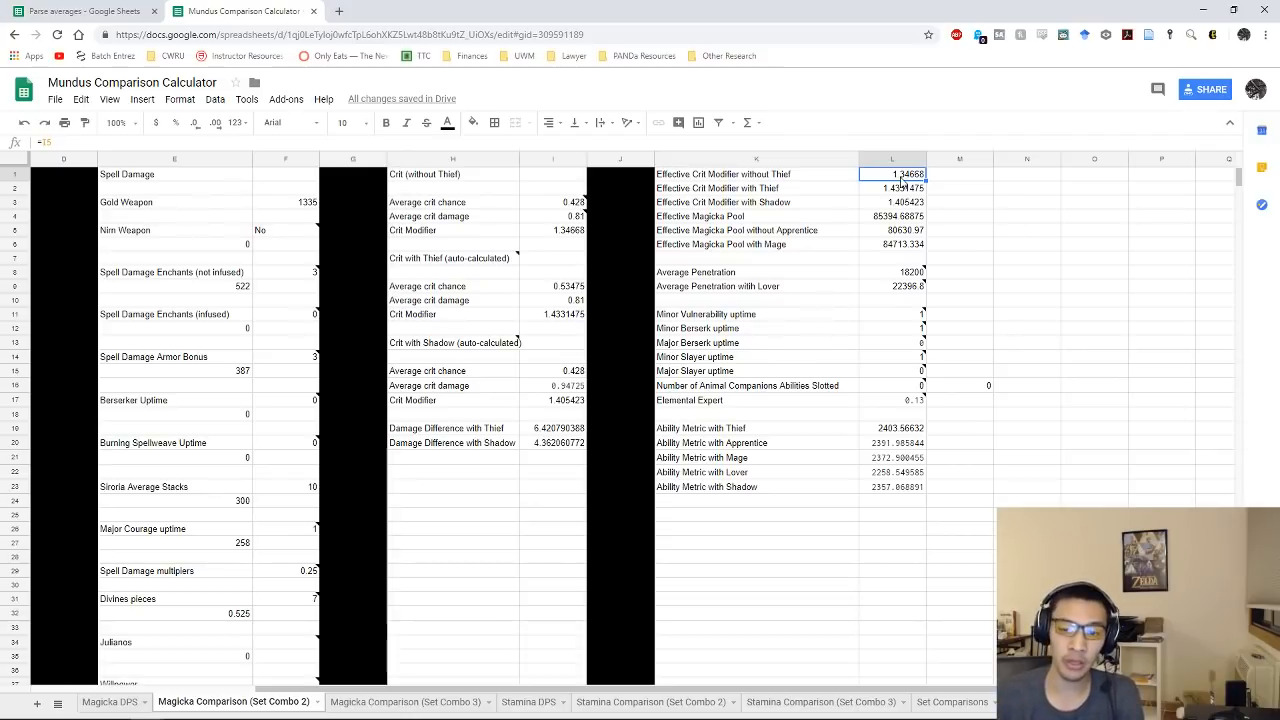
mouse_move(658, 321)
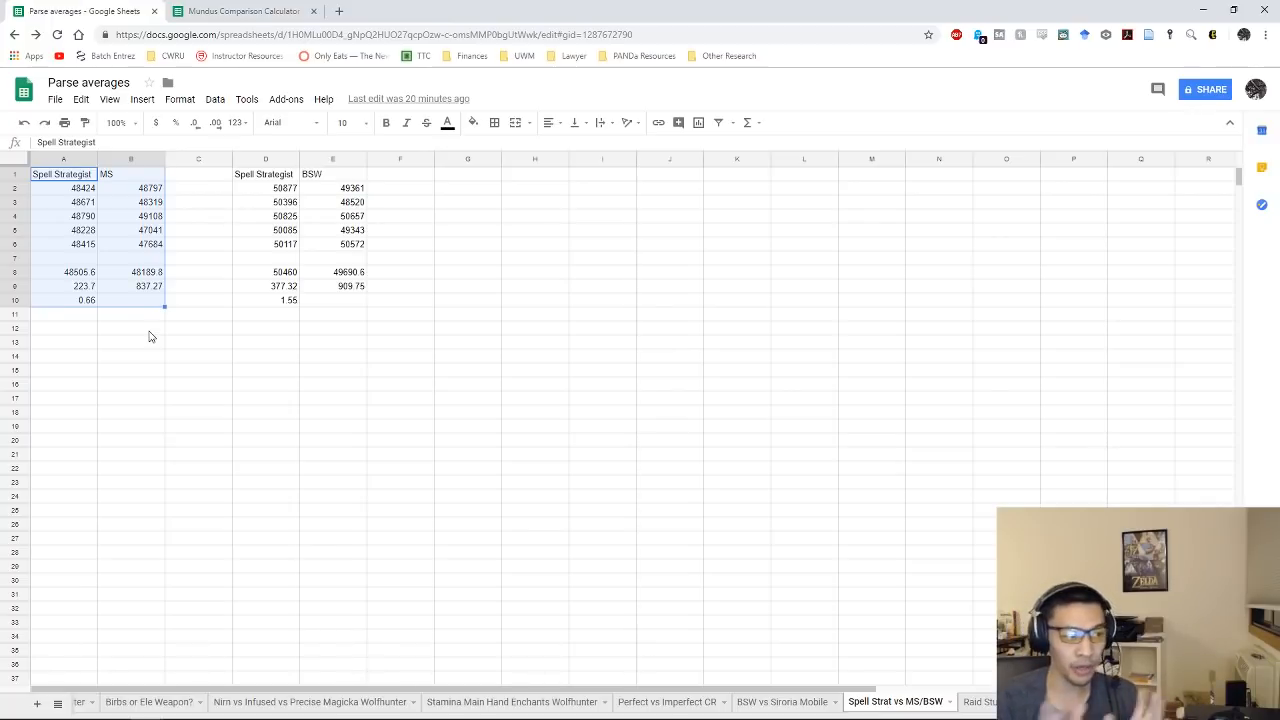
mouse_move(169, 333)
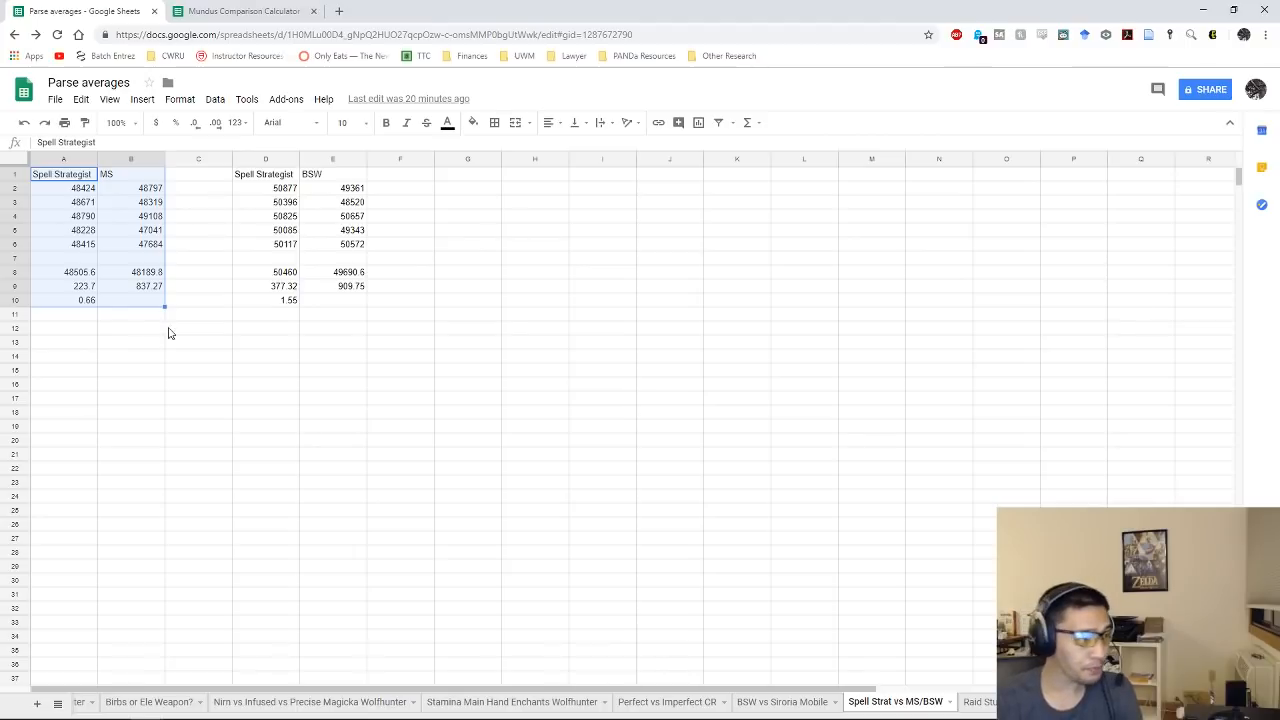
- Review the Spell Strategist and MS parse values, their averages, and the 0.66% difference formula
left_click(63, 188)
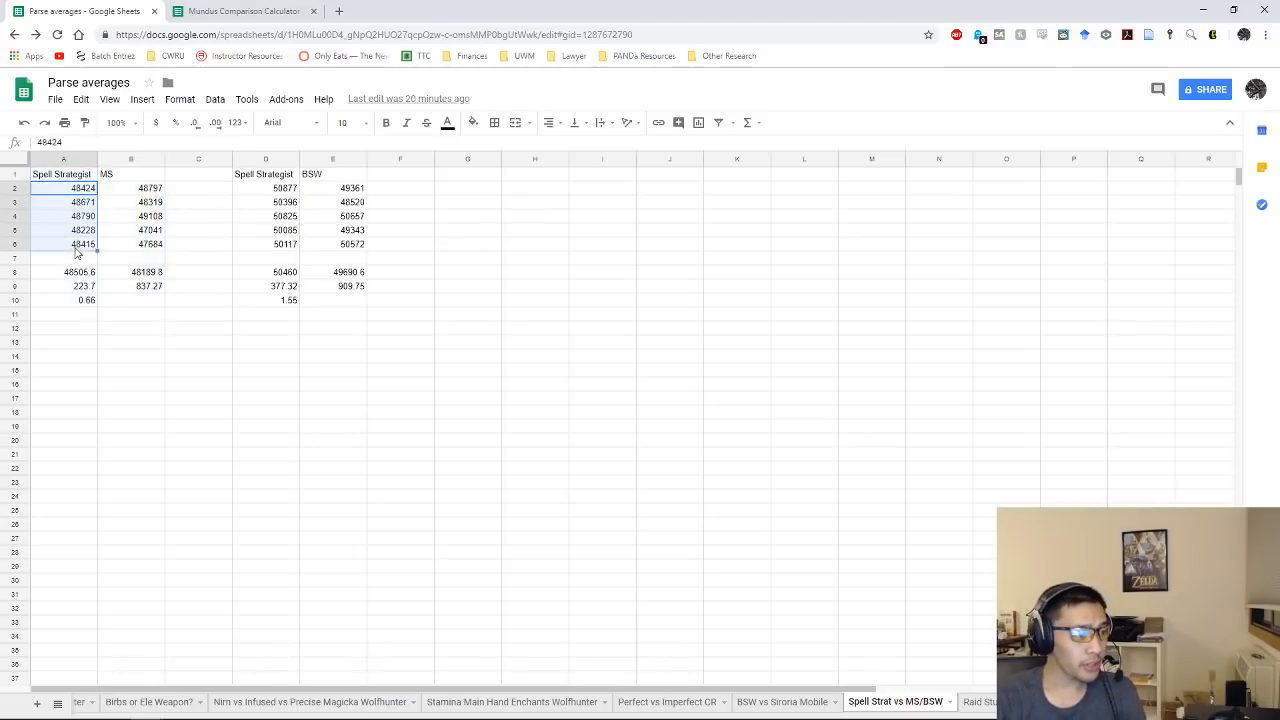
left_click(63, 271)
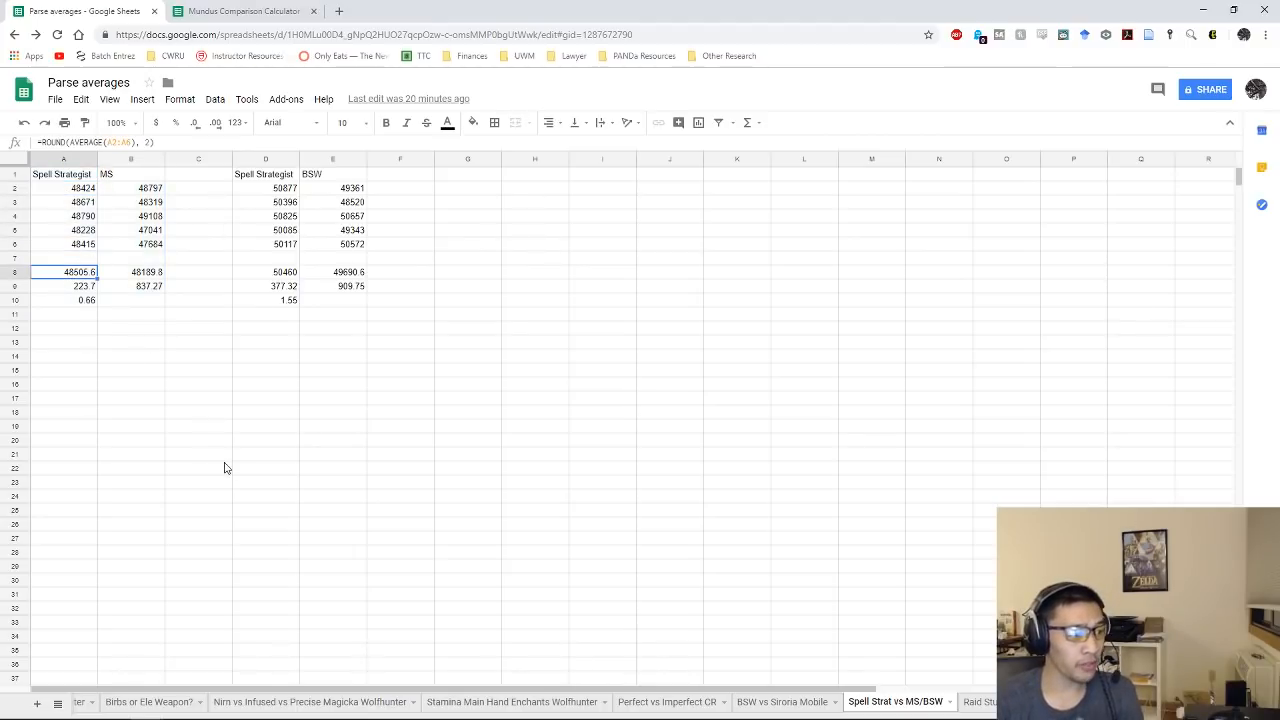
left_click(131, 271)
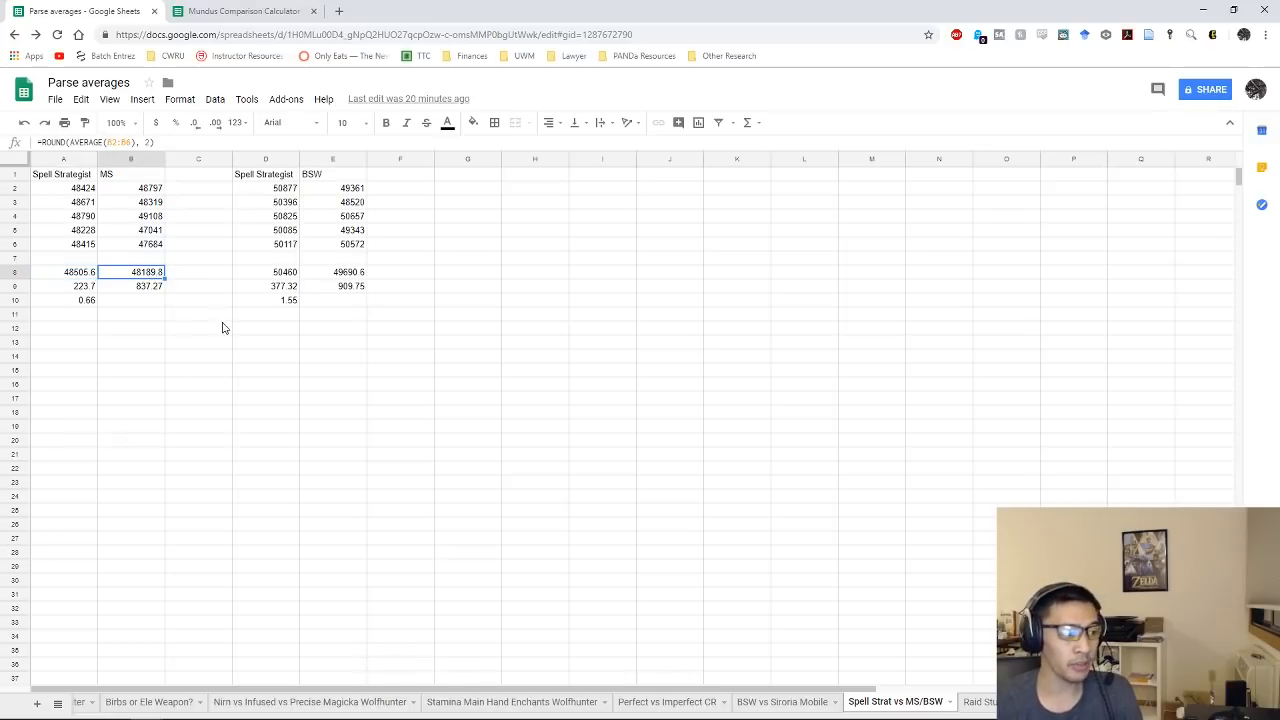
left_click(63, 300)
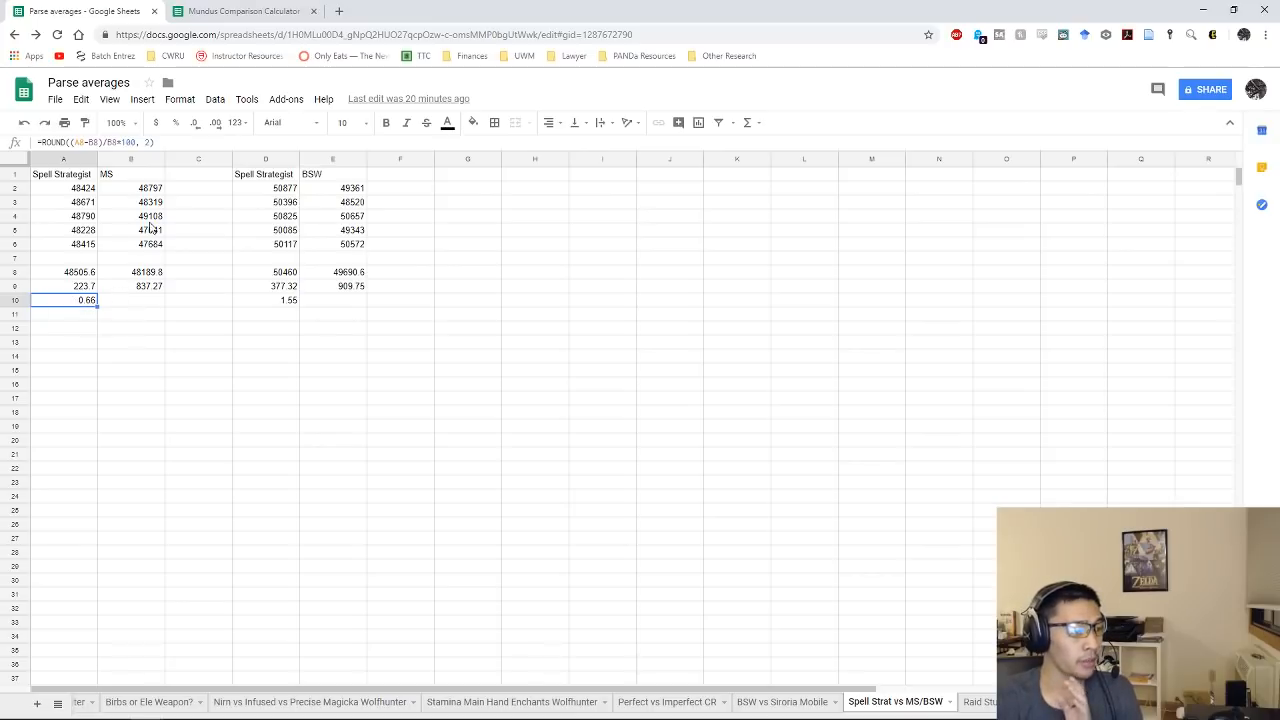
left_click(131, 230)
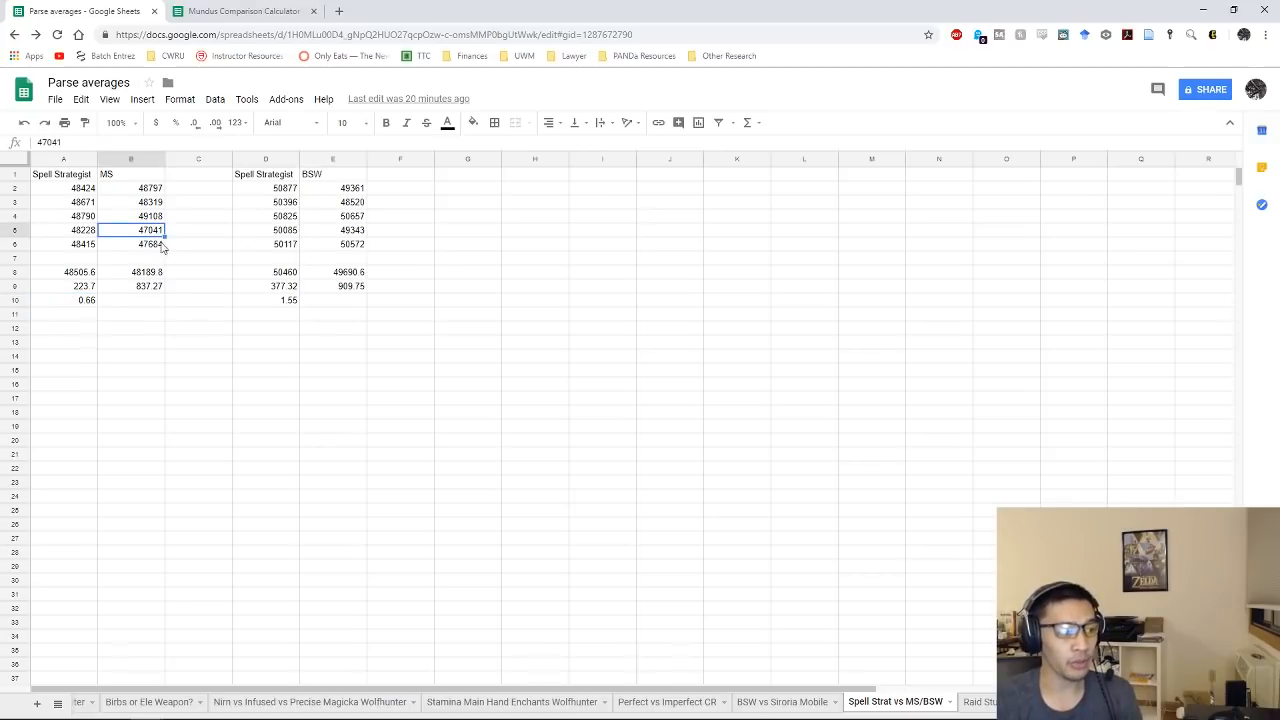
mouse_move(202, 291)
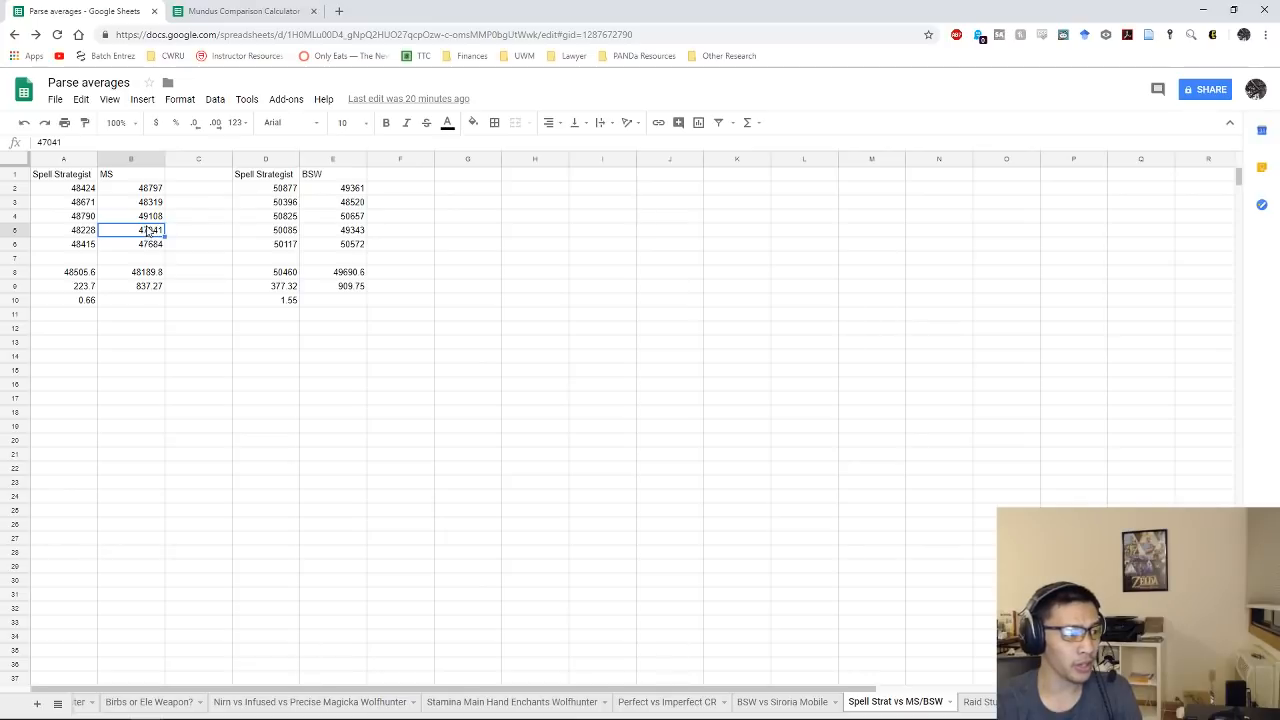
left_click(131, 216)
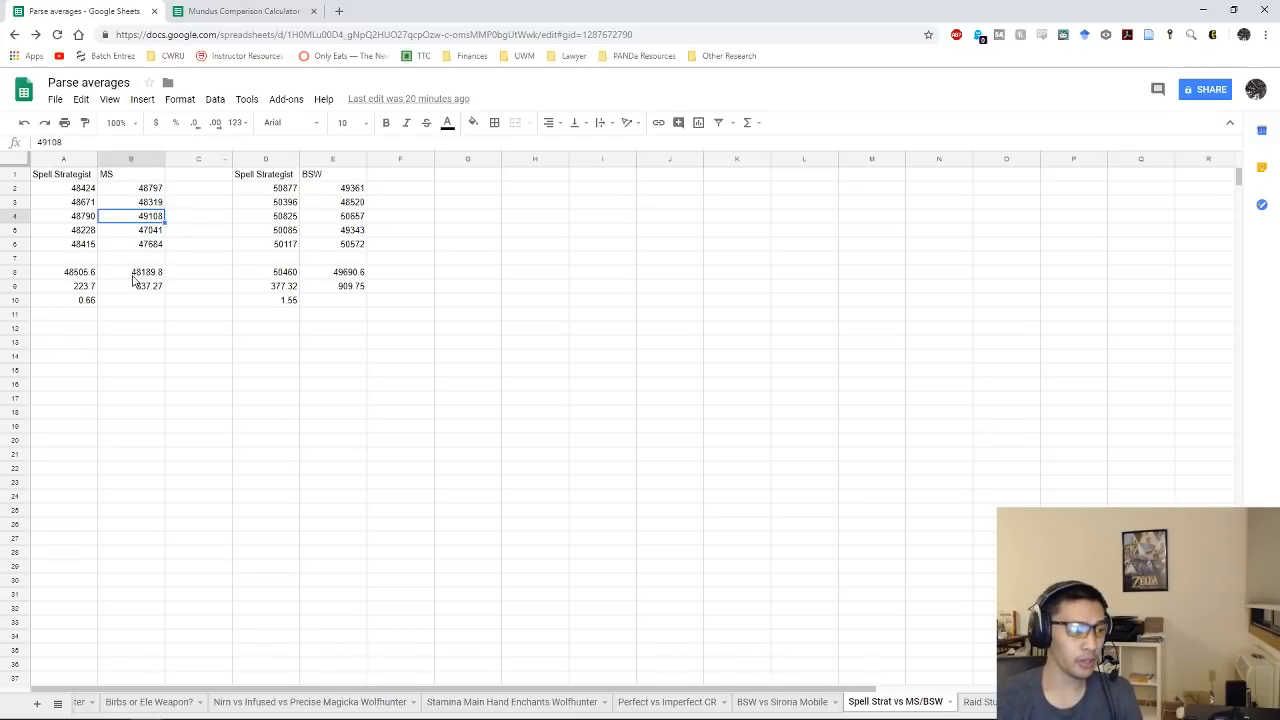
left_click(131, 271)
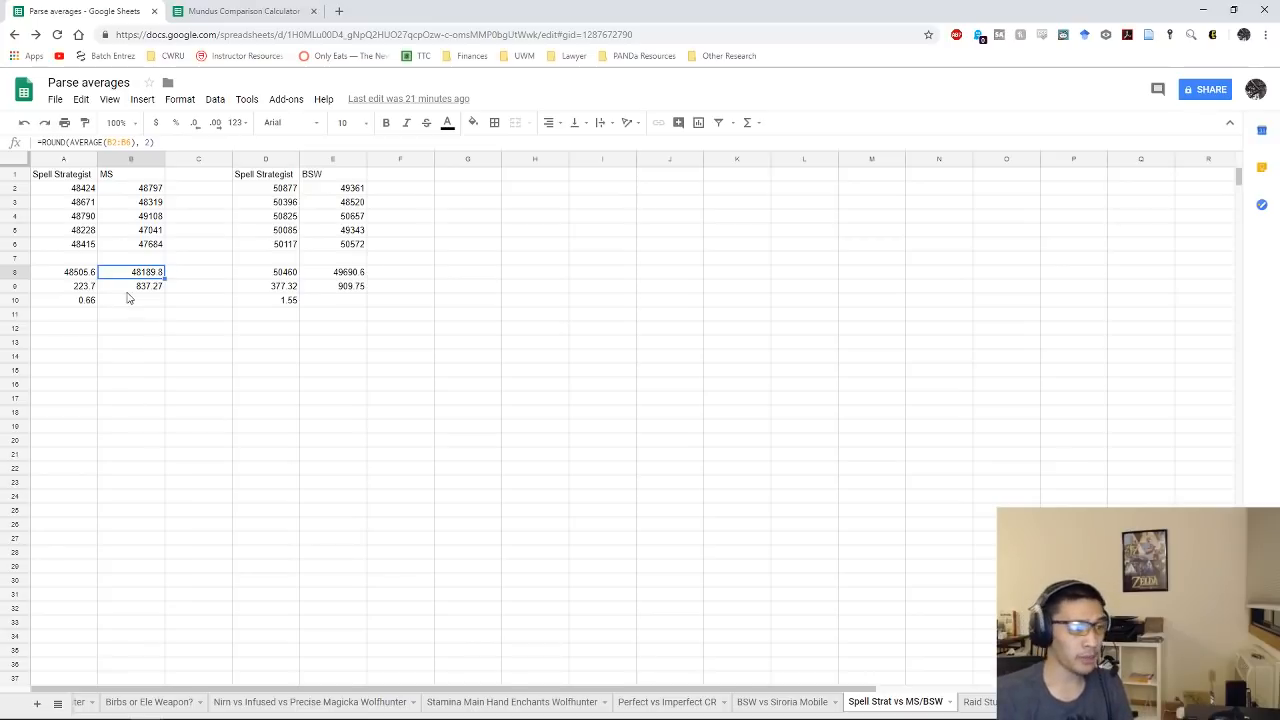
left_click(265, 188)
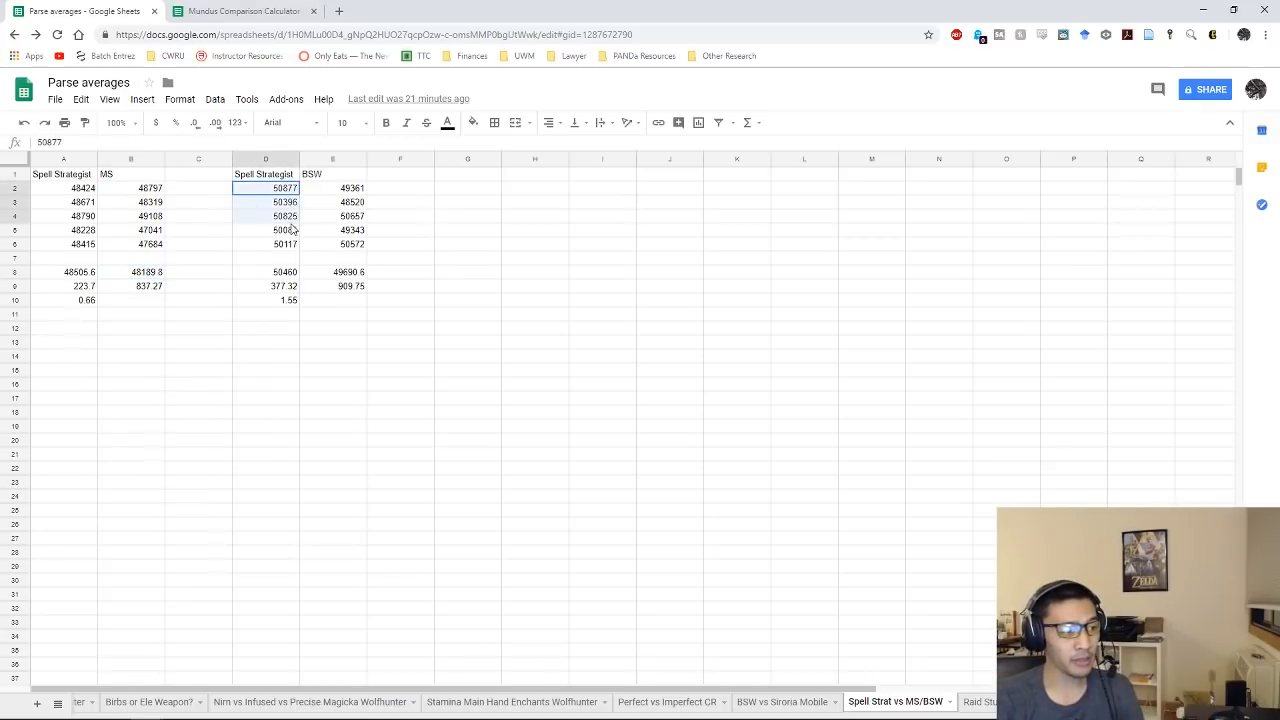
left_click(265, 271)
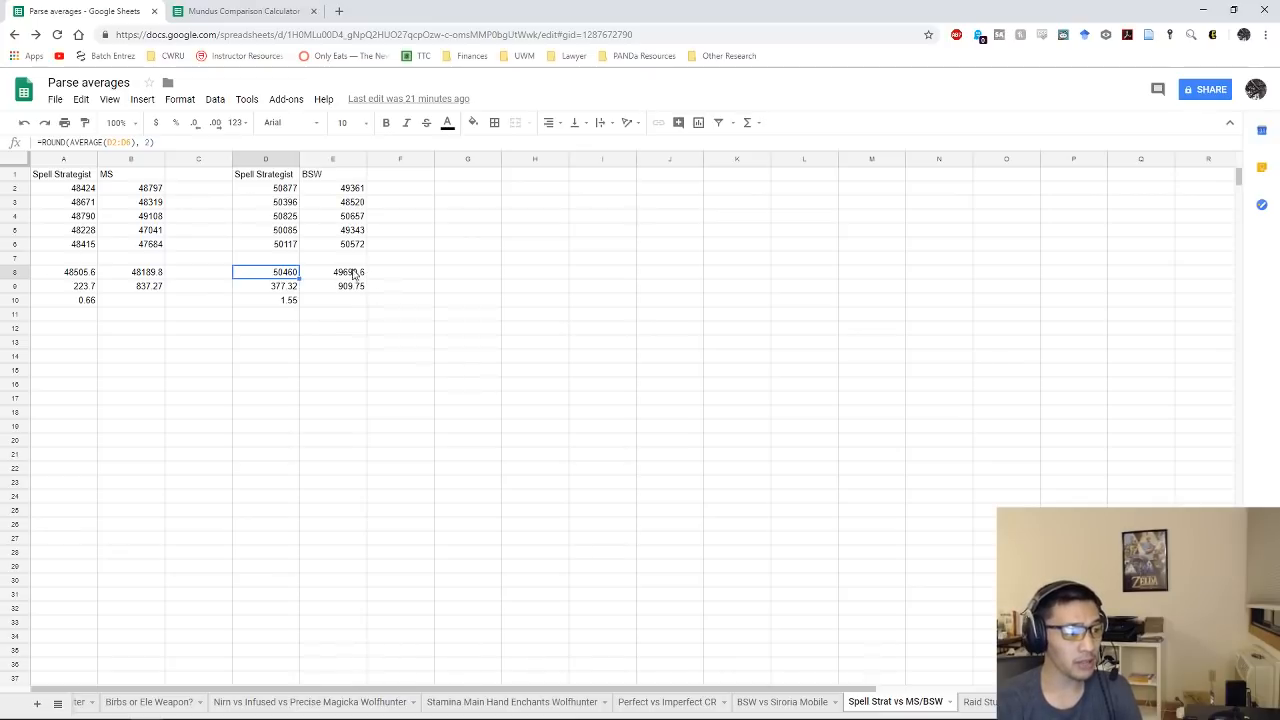
left_click(333, 271)
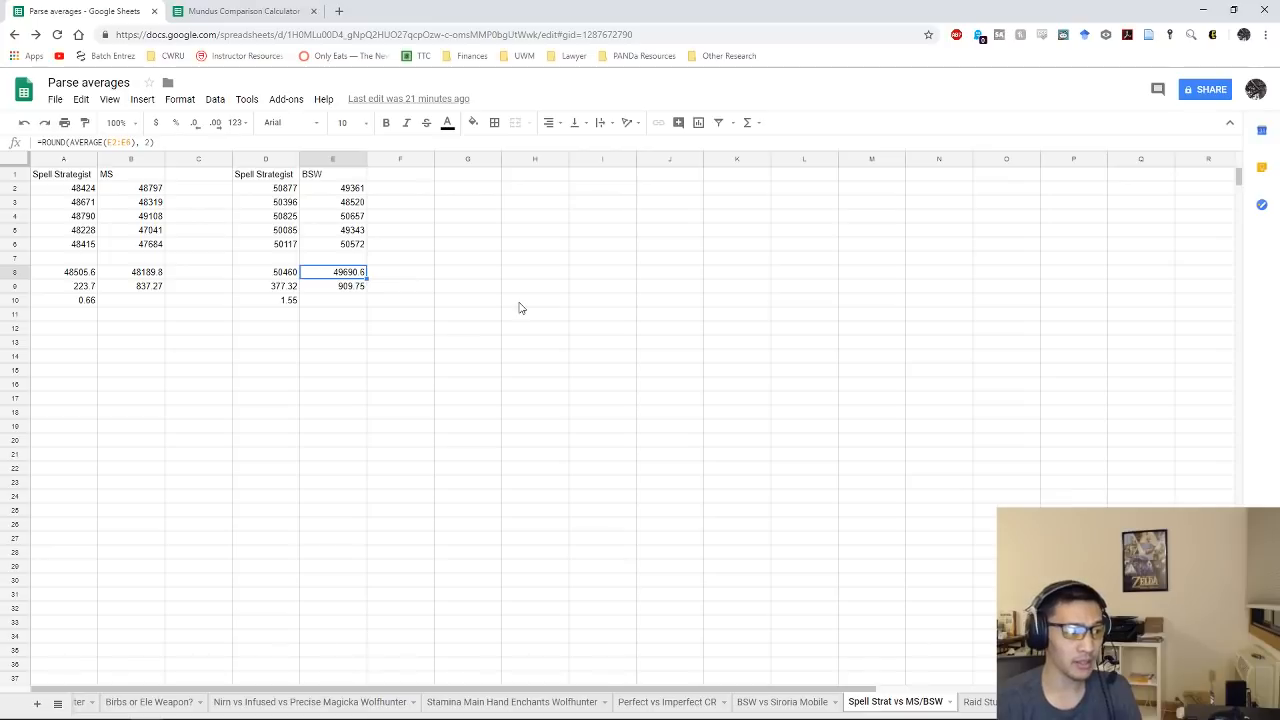
mouse_move(366, 254)
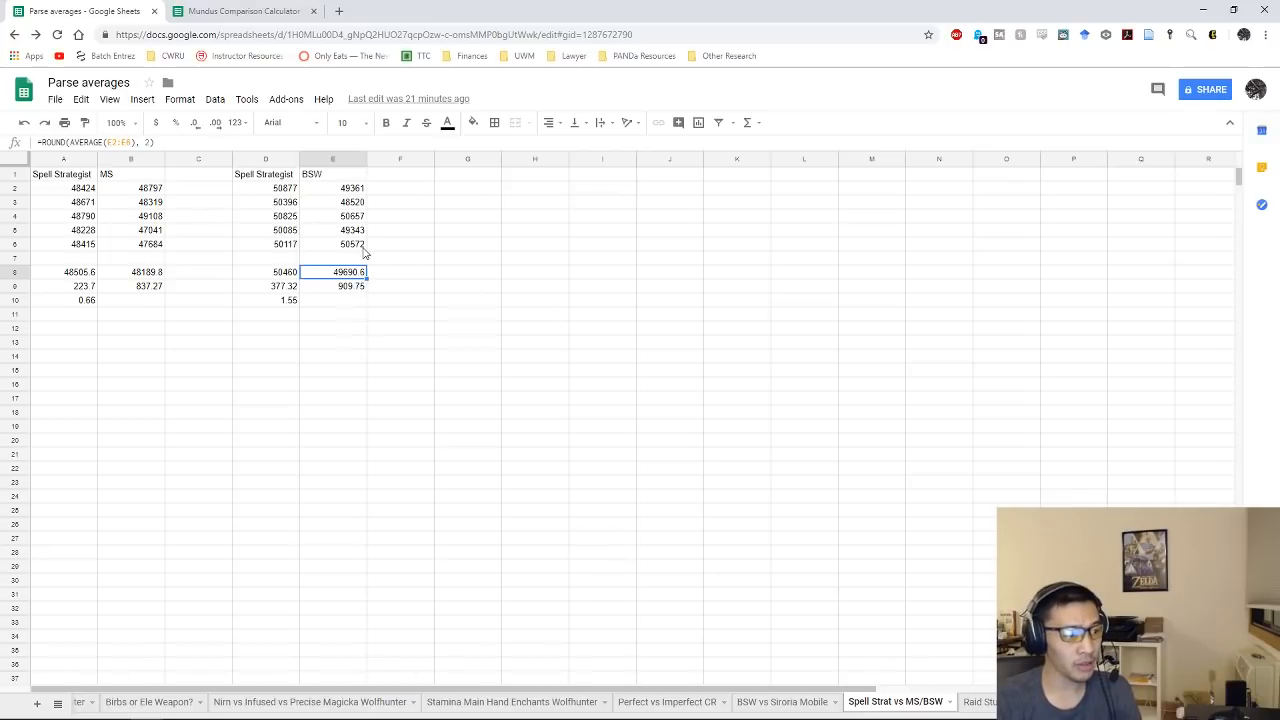